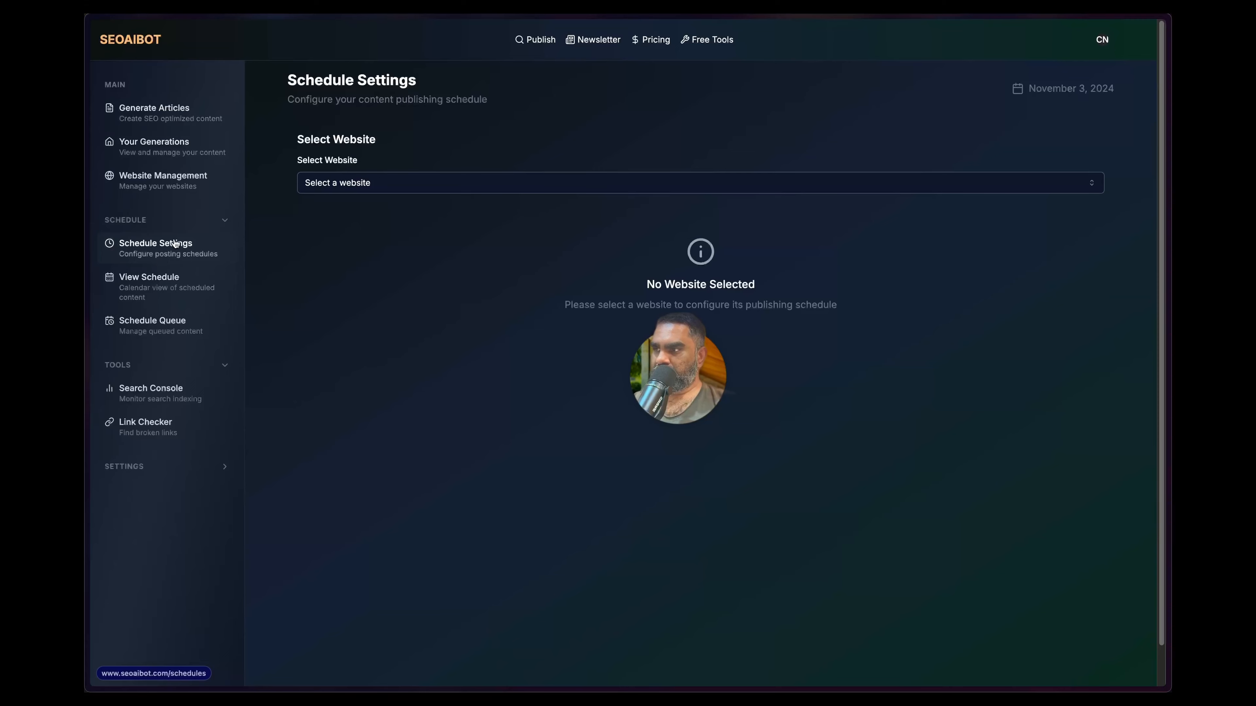
Select the SEOAIBot website in the Schedule Settings website dropdown
{"action": "left_click", "coordinate": [698, 182]}
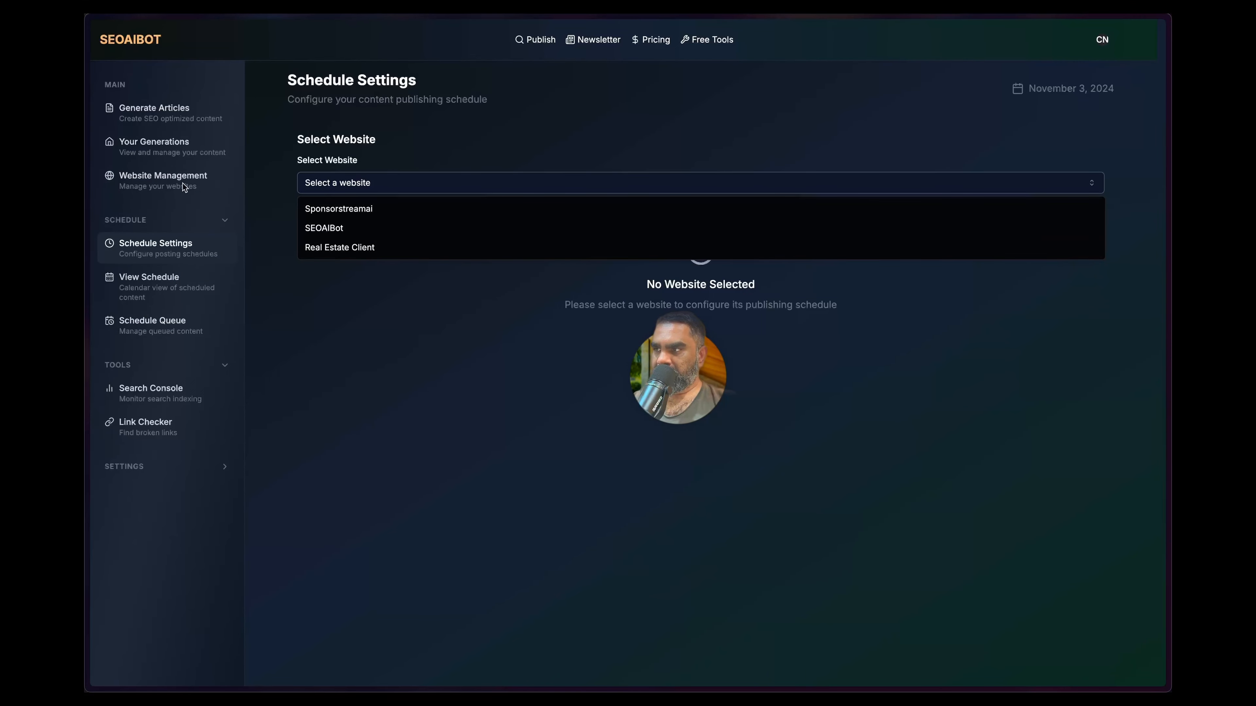
{"action": "left_click", "coordinate": [161, 175]}
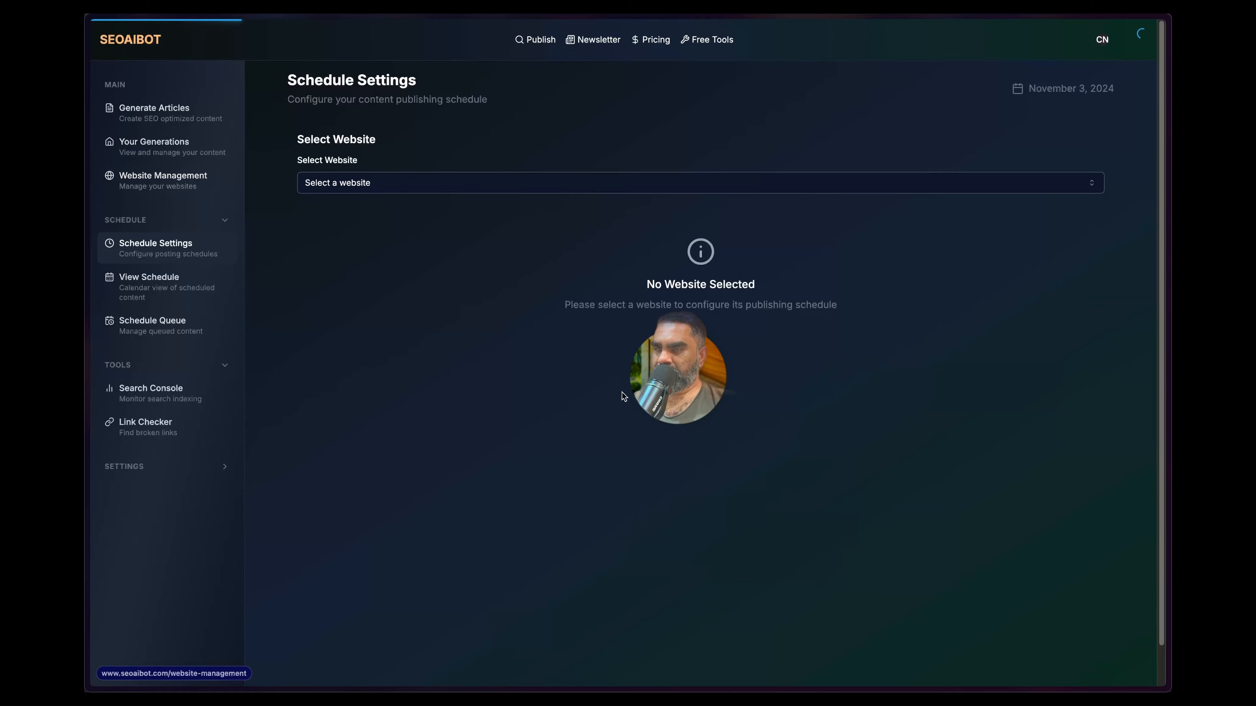
{"action": "left_click", "coordinate": [162, 175]}
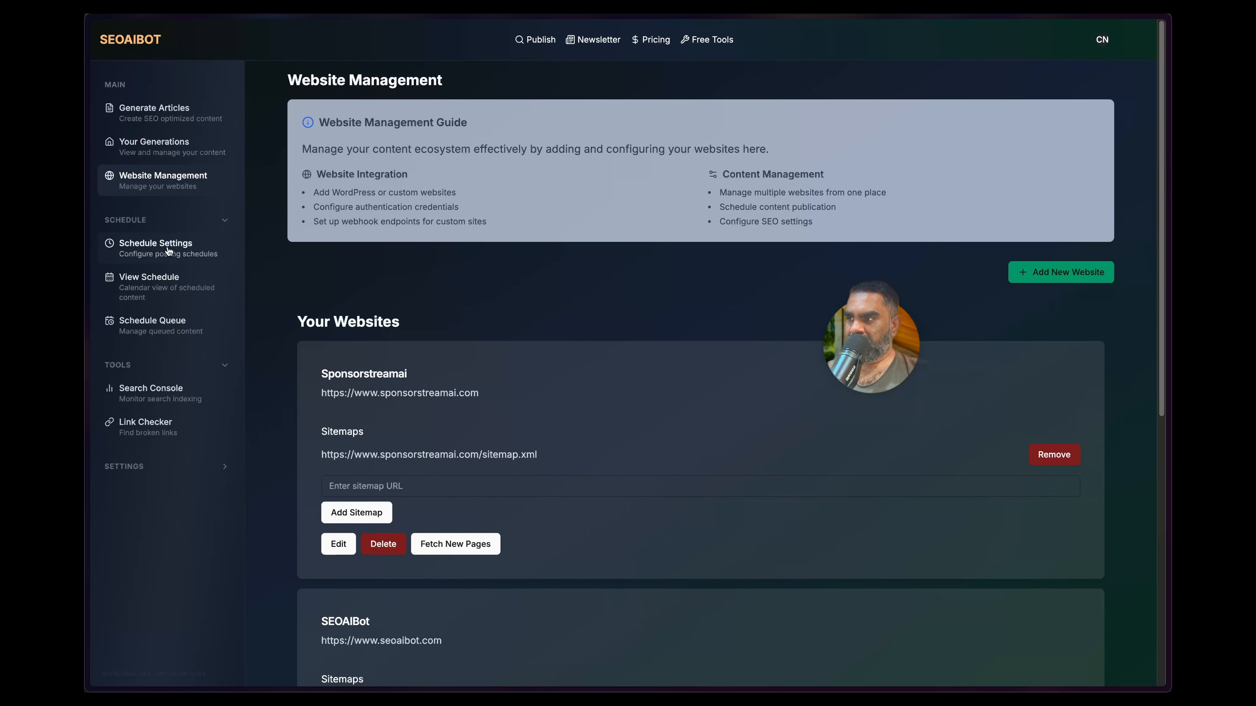
{"action": "left_click", "coordinate": [155, 243]}
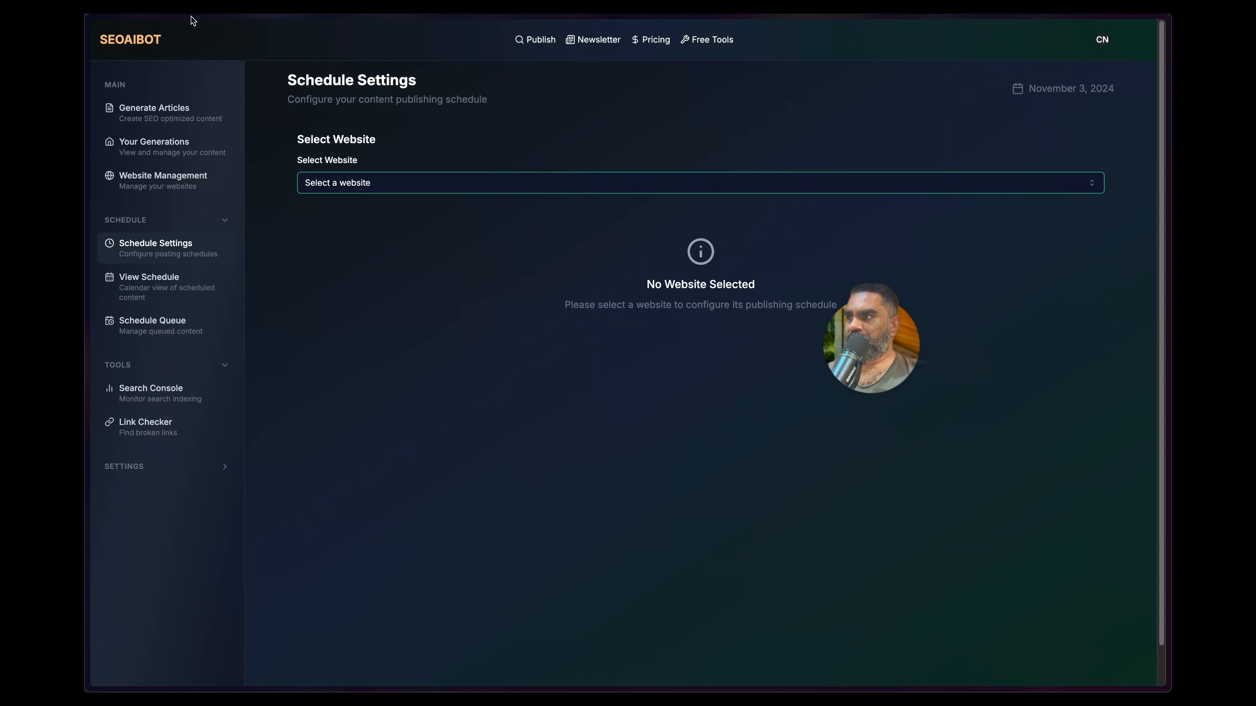
{"action": "left_click", "coordinate": [697, 183]}
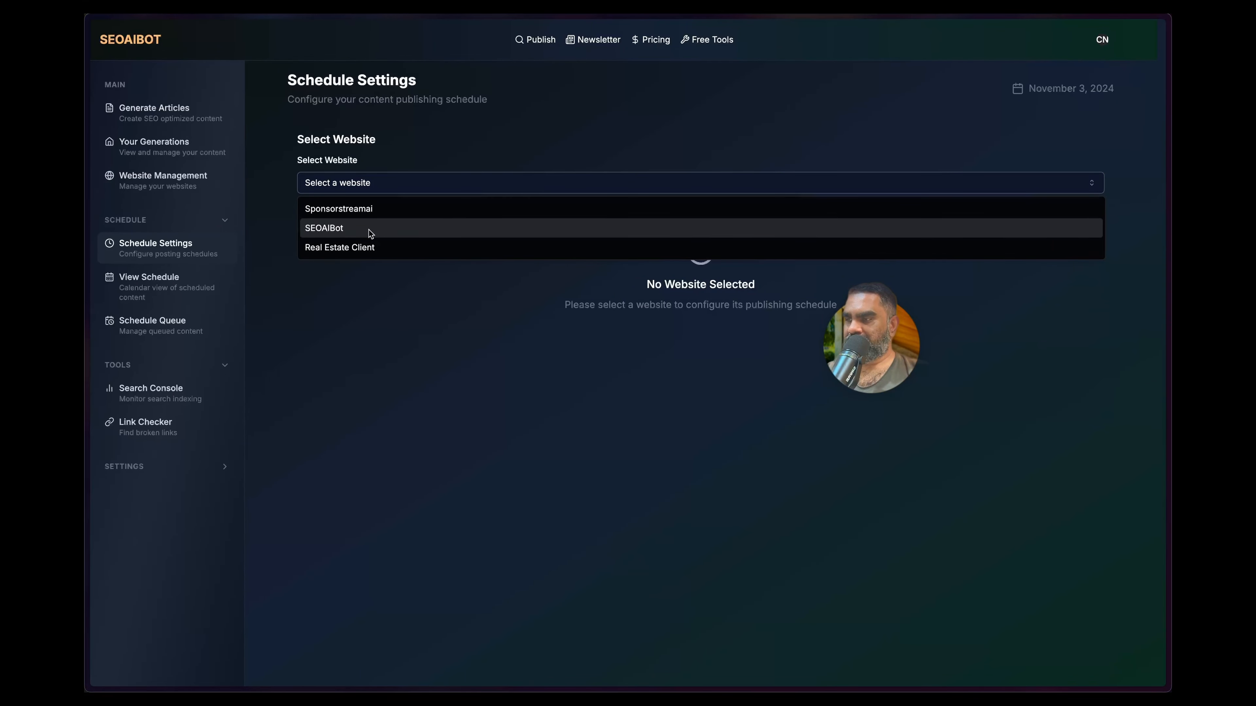
{"action": "left_click", "coordinate": [324, 228]}
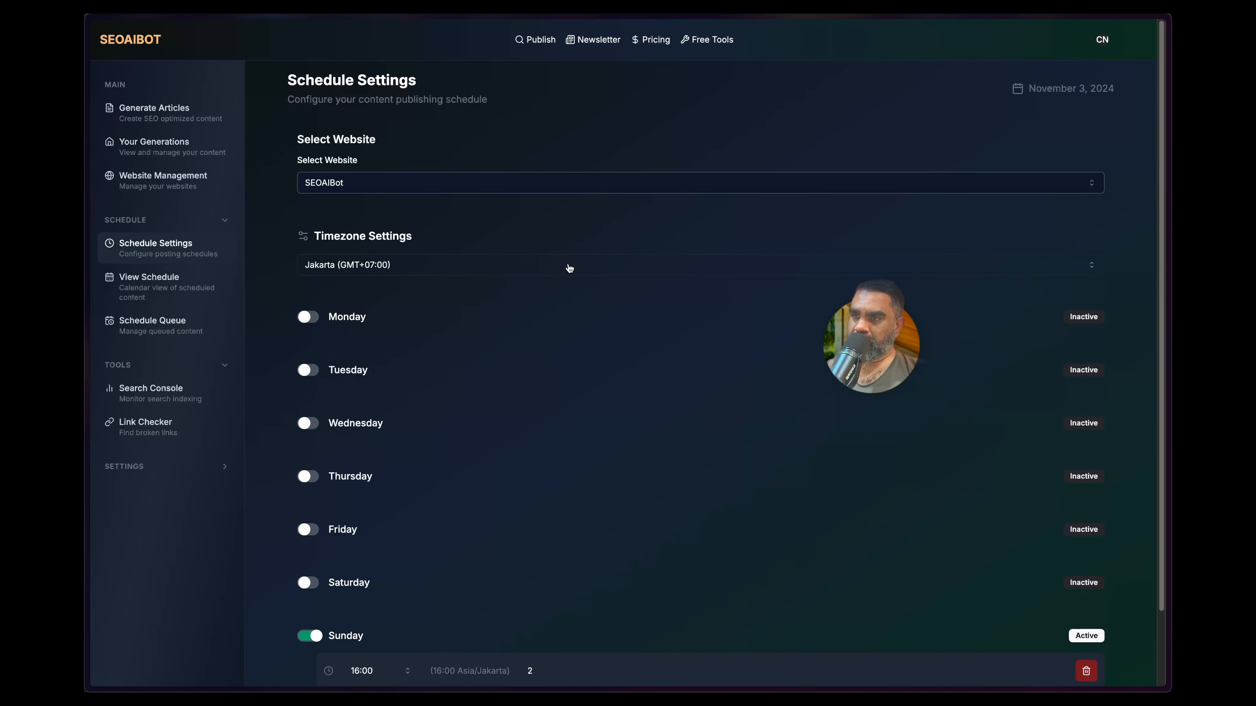
Toggle Sunday off and on, add a 12:00 slot, then delete it leaving only 16:00
{"action": "scroll", "scroll_direction": "down", "scroll_amount": 3}
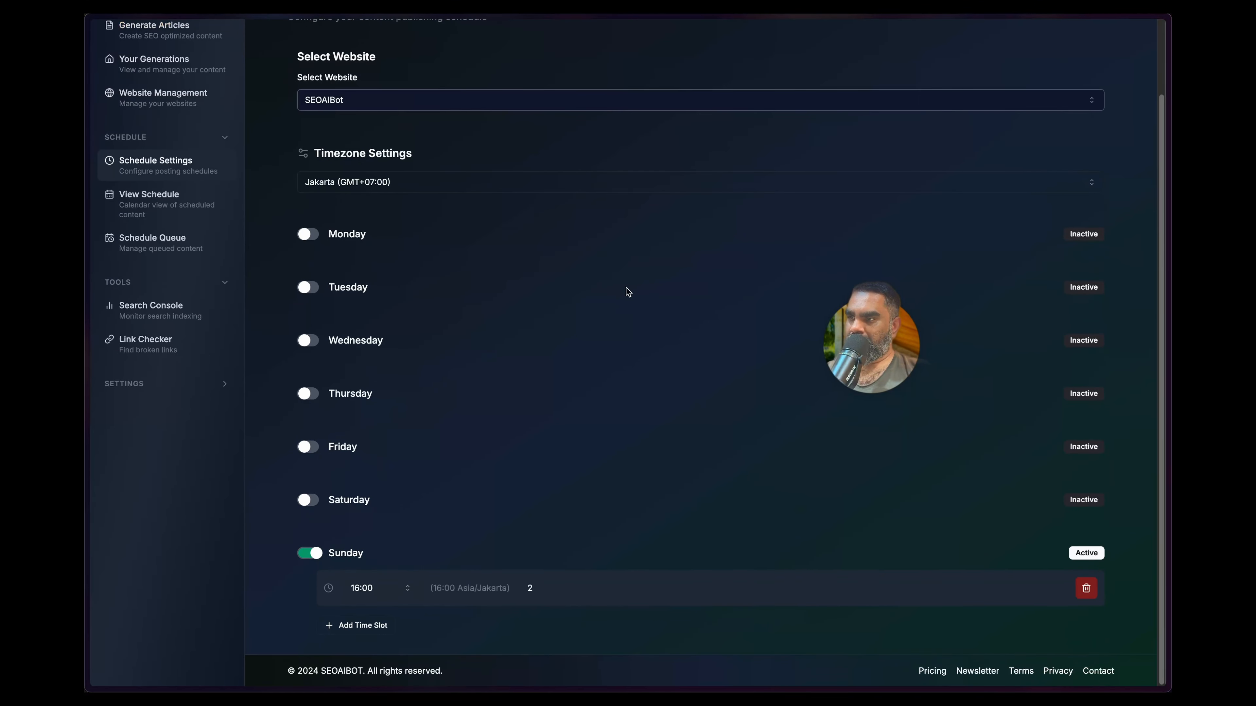
{"action": "mouse_move", "coordinate": [550, 512]}
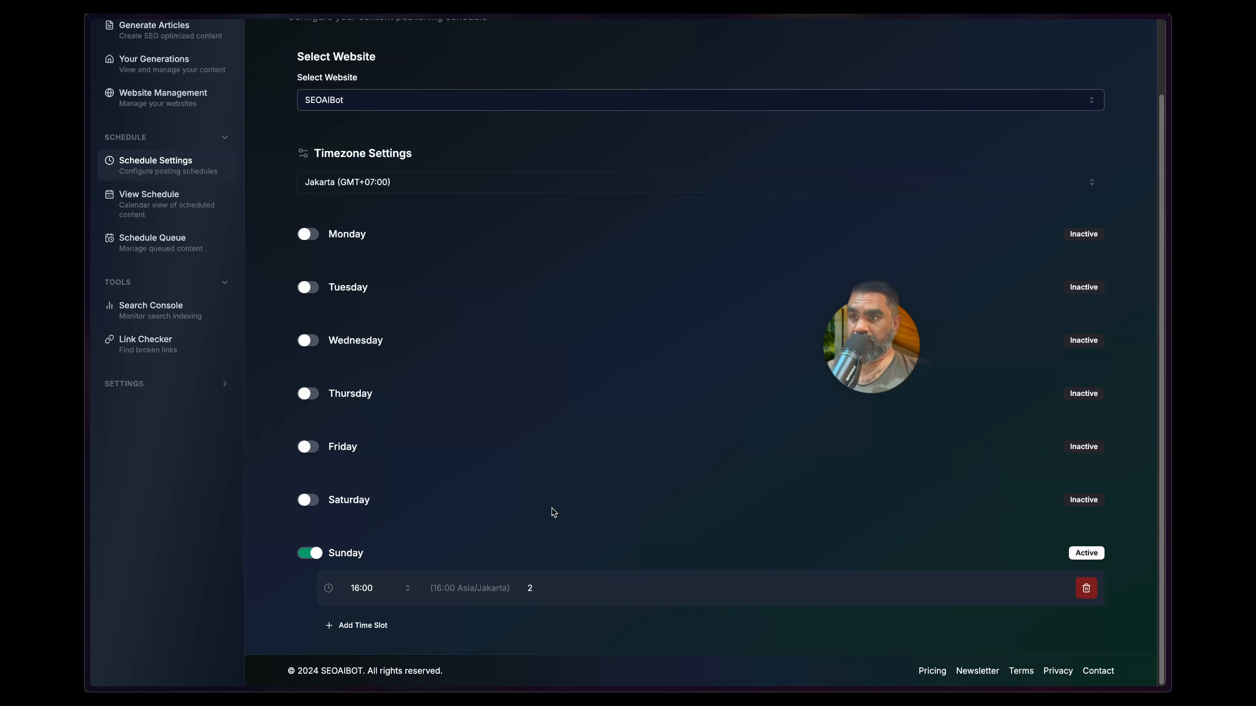
{"action": "mouse_move", "coordinate": [553, 514]}
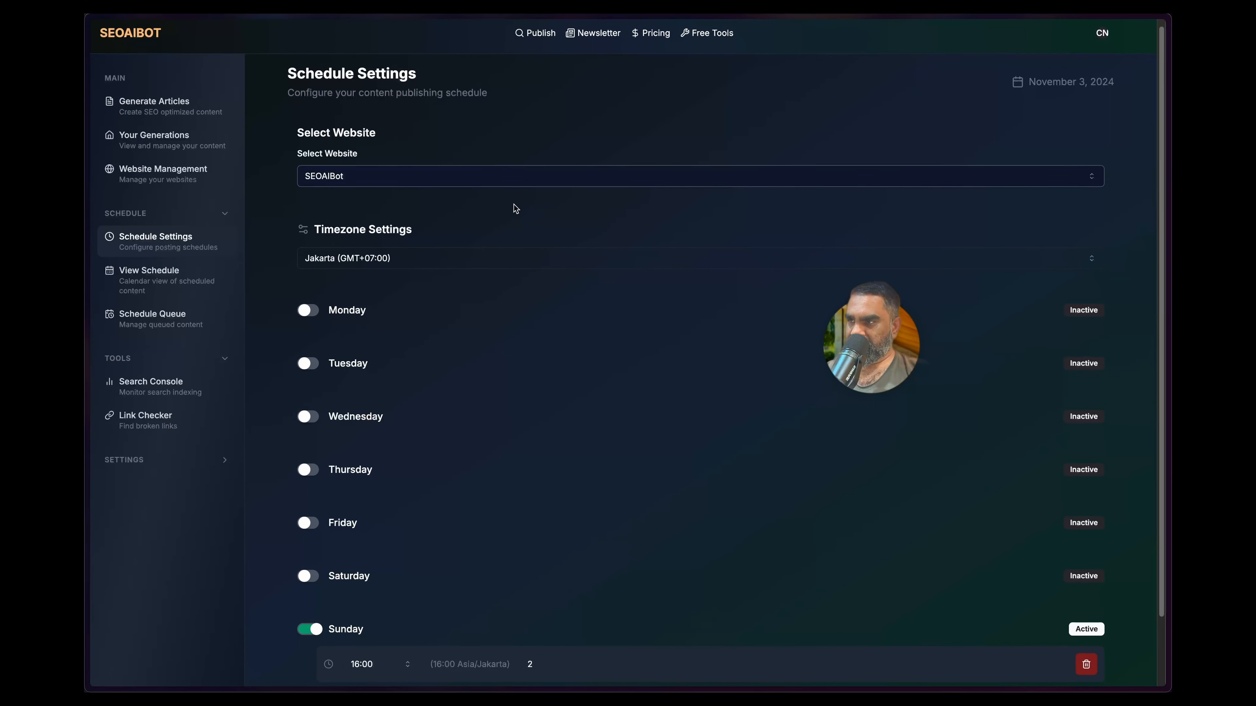
{"action": "scroll", "scroll_direction": "down", "scroll_amount": 3}
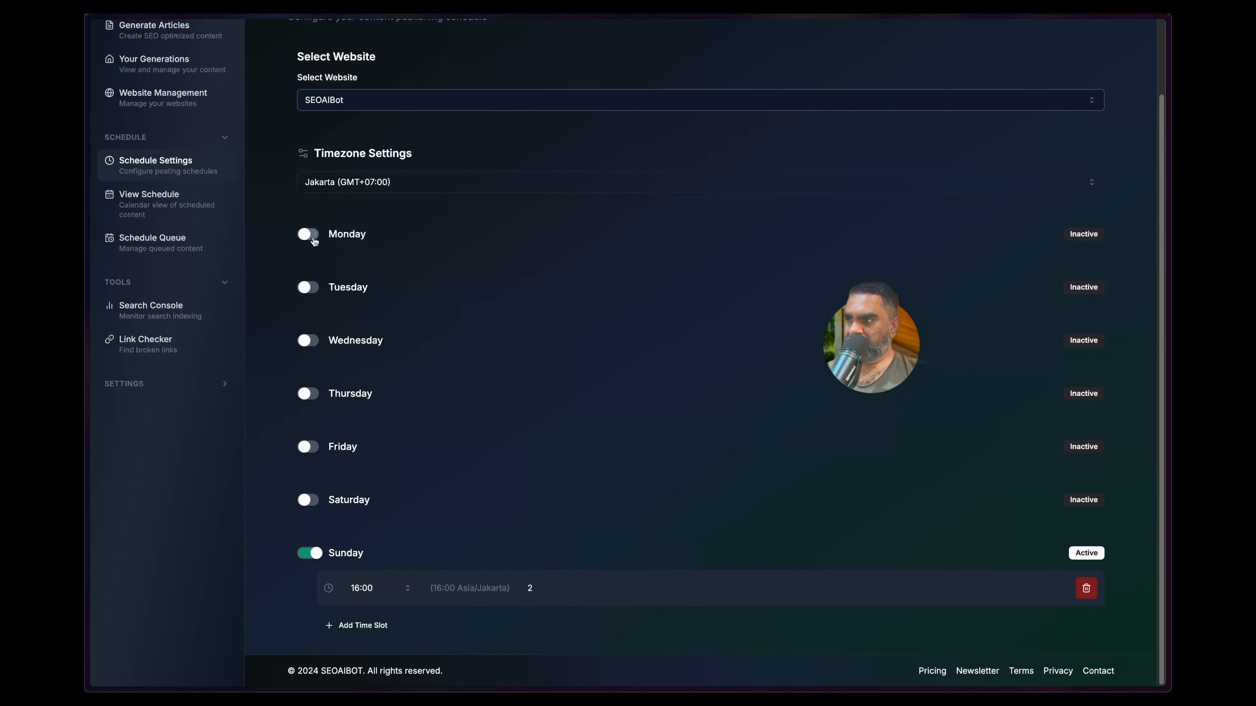
{"action": "left_click", "coordinate": [307, 553]}
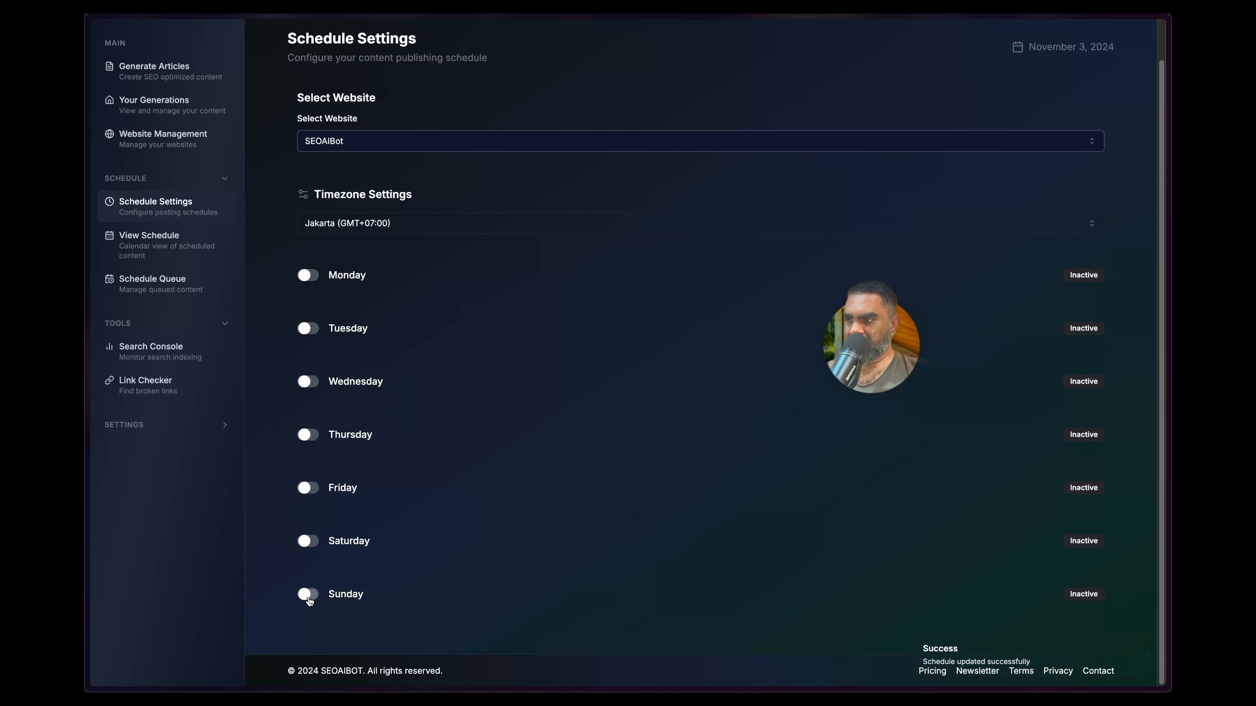
{"action": "left_click", "coordinate": [308, 595]}
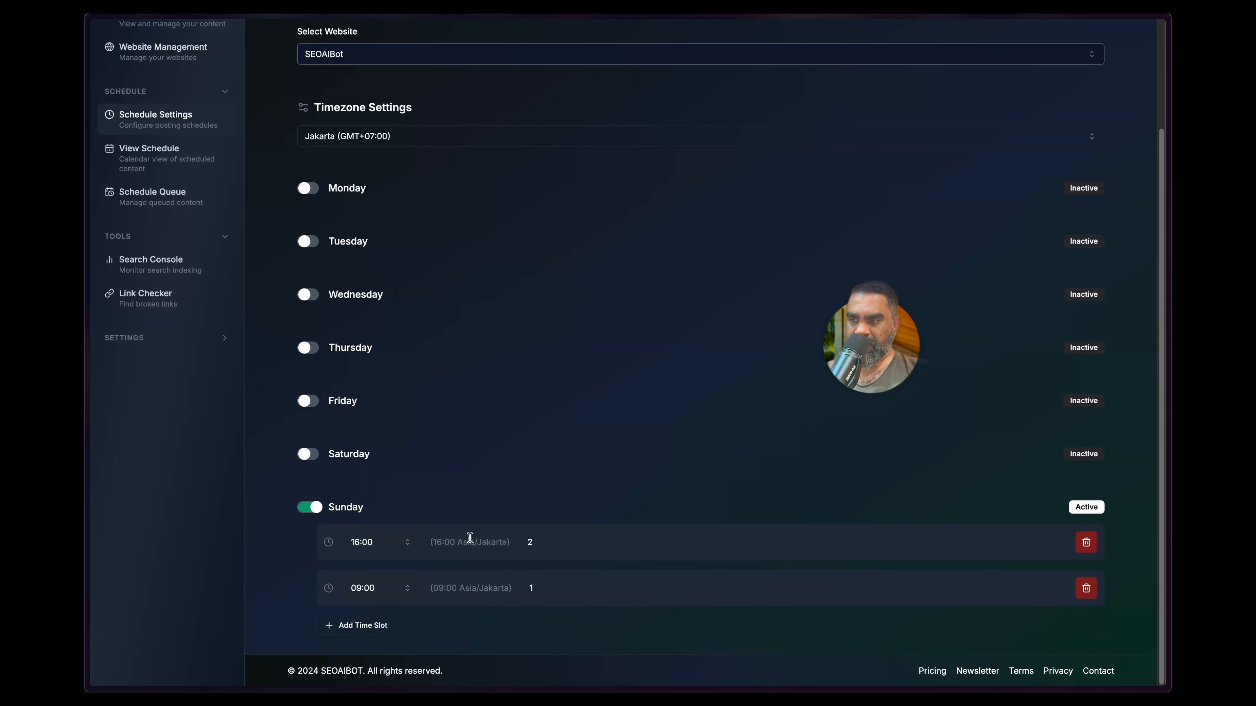
{"action": "left_click", "coordinate": [545, 543]}
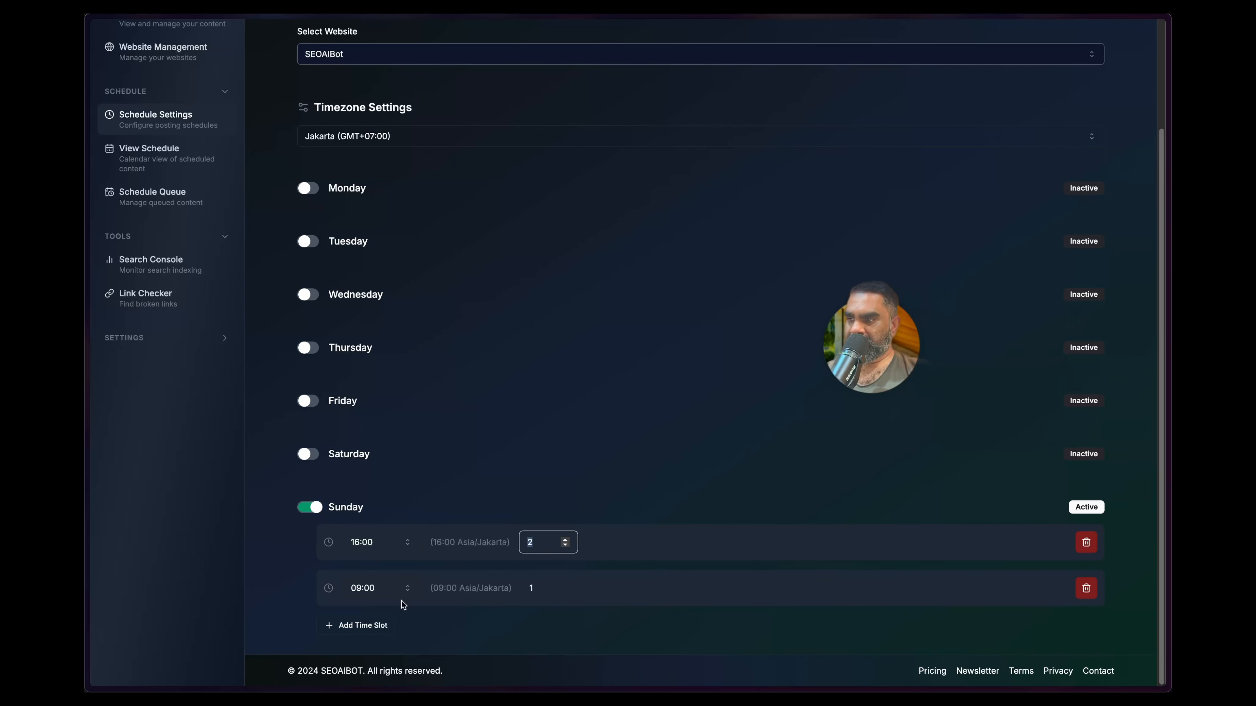
{"action": "left_click", "coordinate": [376, 542]}
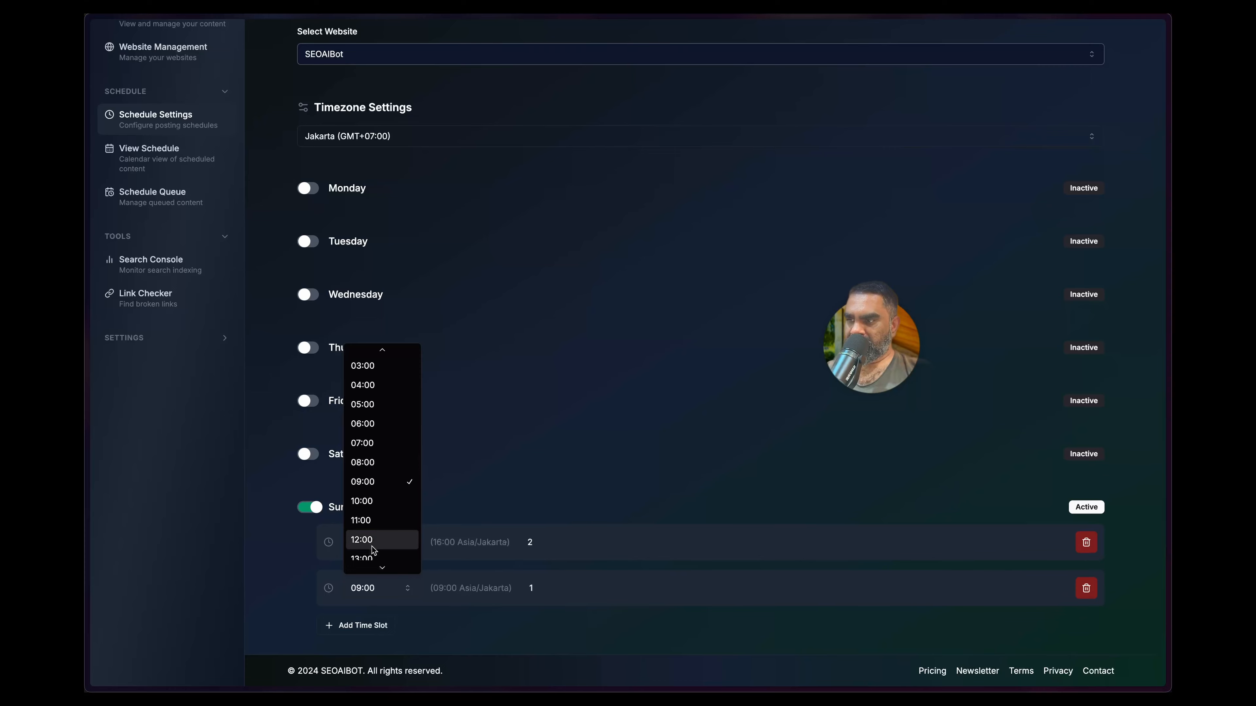
{"action": "left_click", "coordinate": [361, 539]}
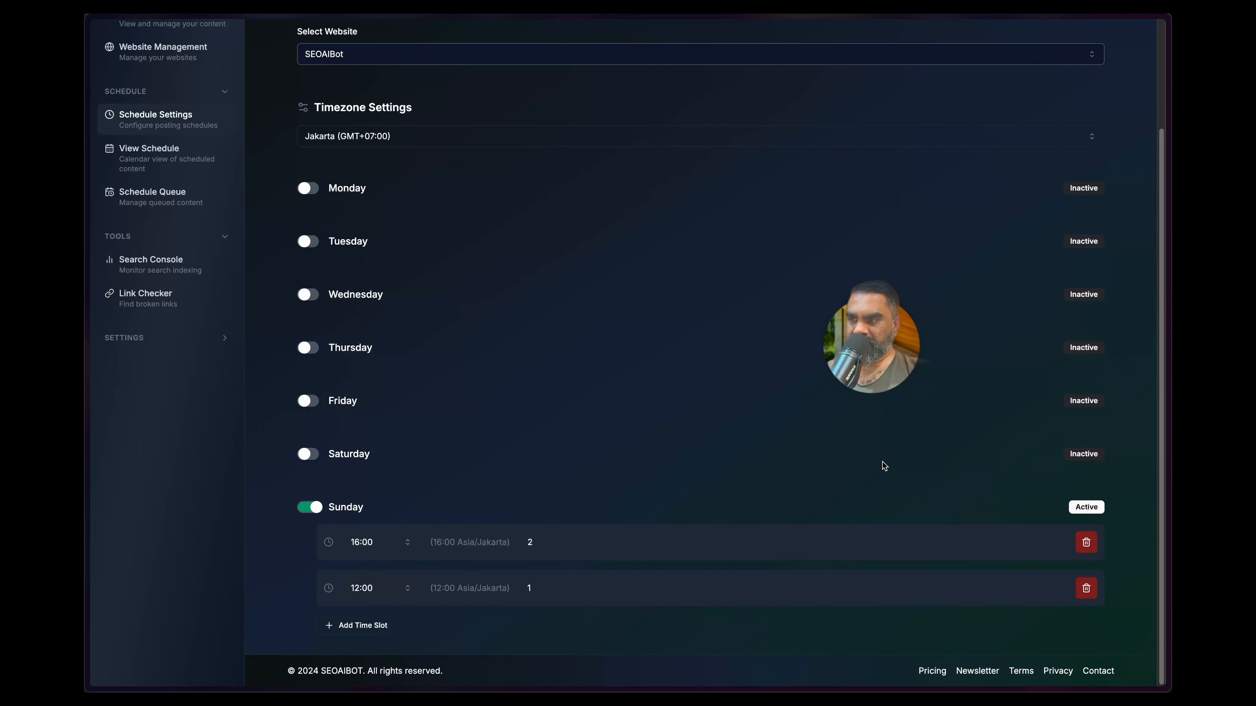
{"action": "left_click", "coordinate": [1085, 588]}
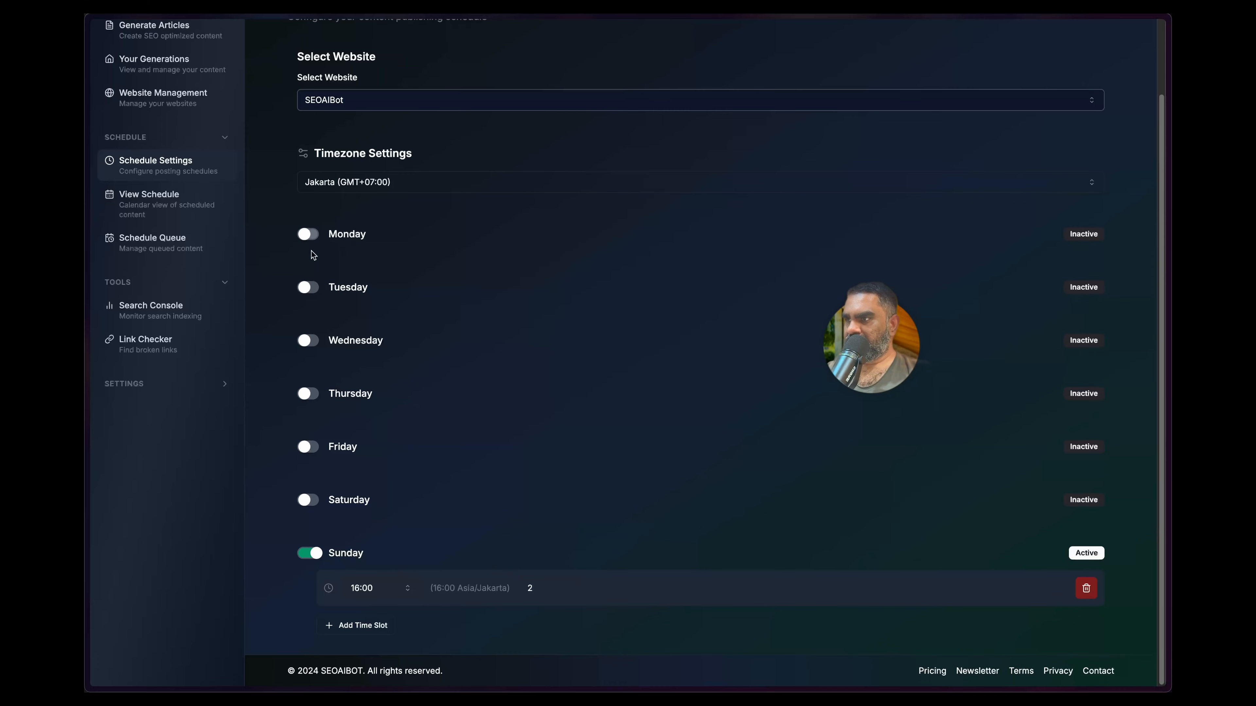
Turn on Monday and Tuesday at 13:00 and Thursday at 14:00 for posting
{"action": "left_click", "coordinate": [308, 234]}
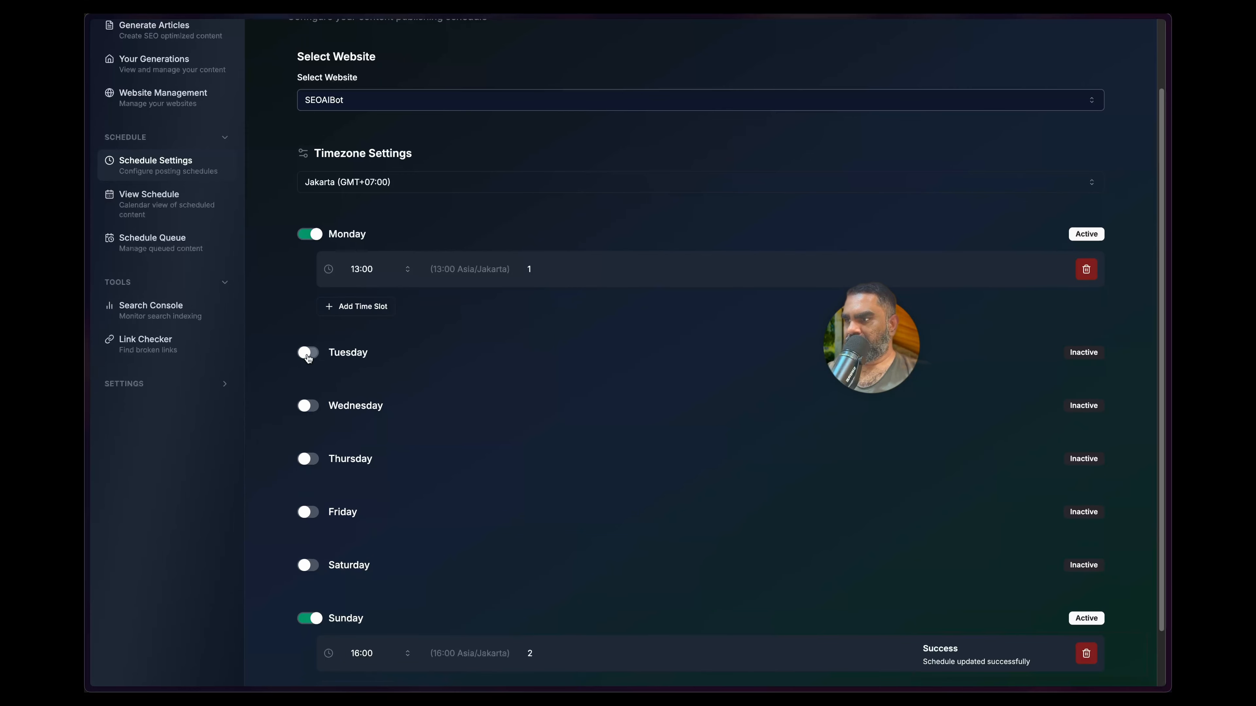
{"action": "left_click", "coordinate": [308, 353]}
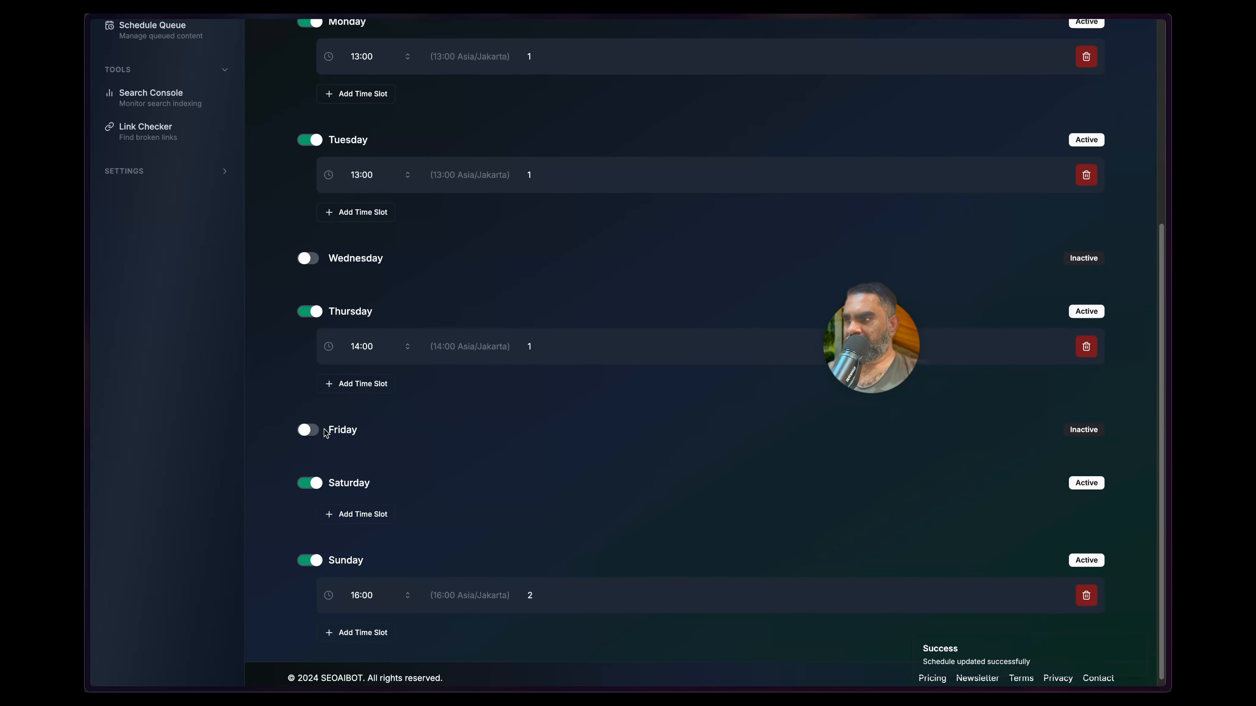
{"action": "left_click", "coordinate": [308, 430]}
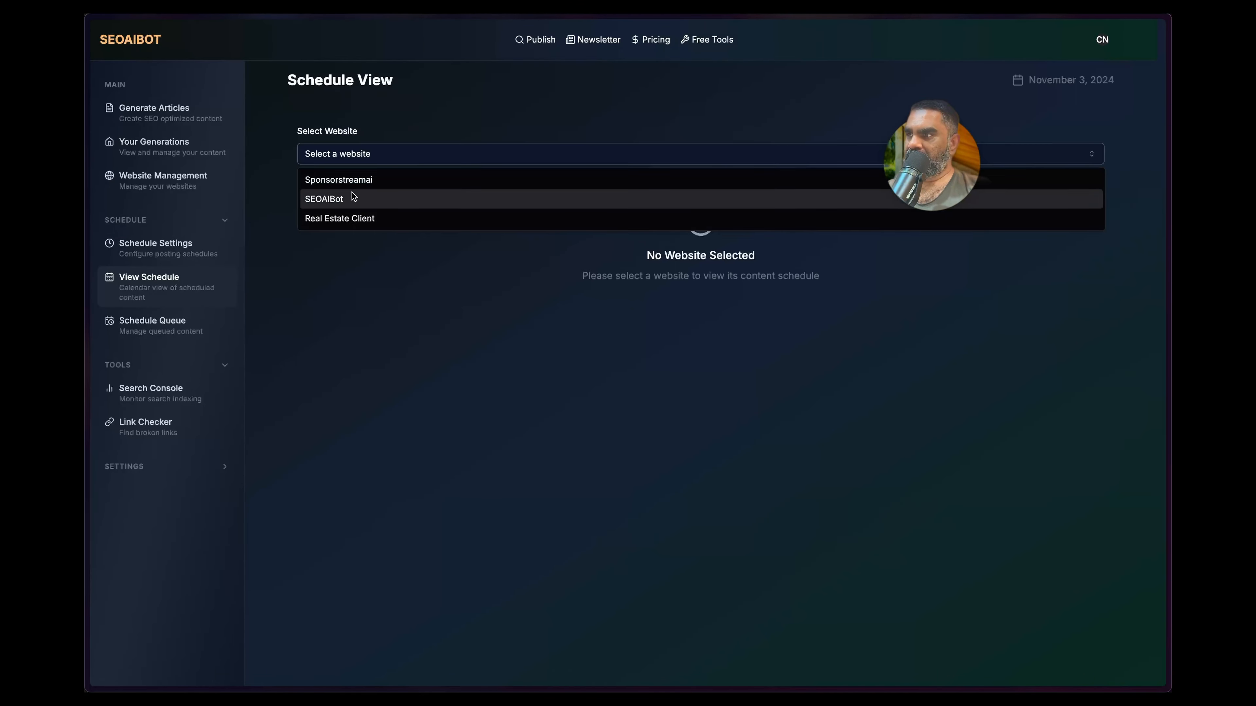
Show the SEOAIBot November 2024 calendar, check the November 2 entries, then leave for keywords
{"action": "left_click", "coordinate": [324, 199]}
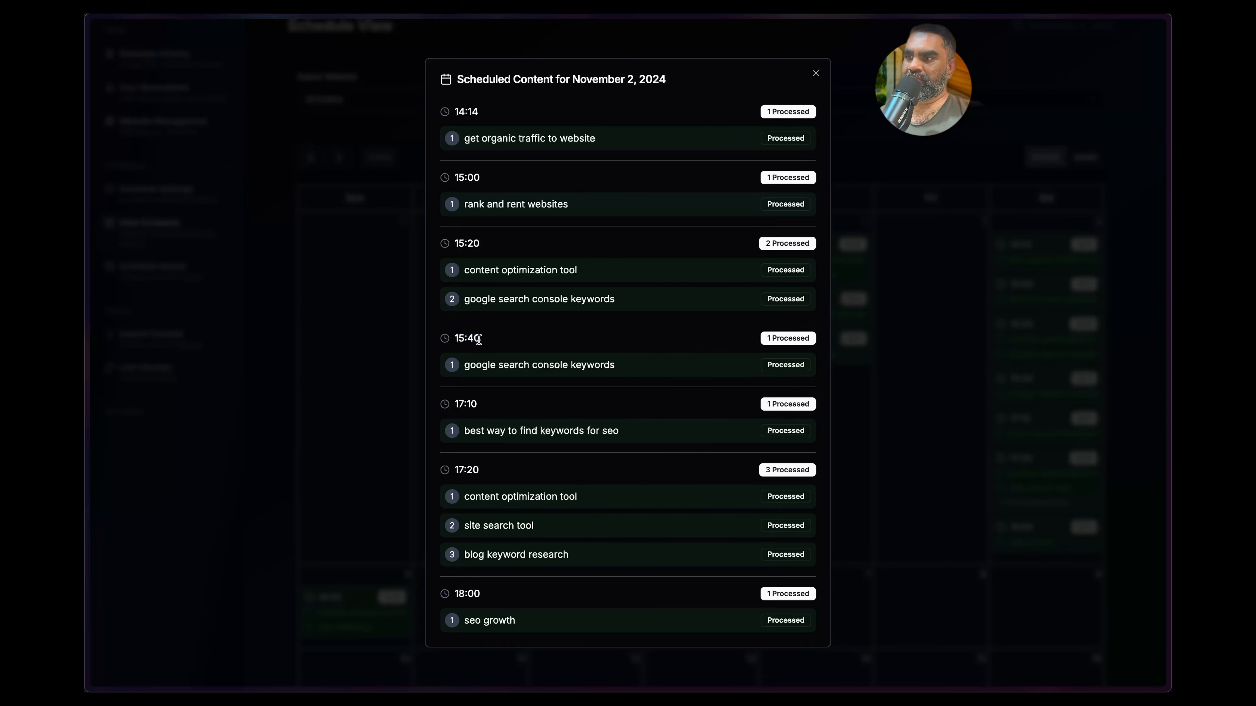
{"action": "left_click", "coordinate": [815, 73]}
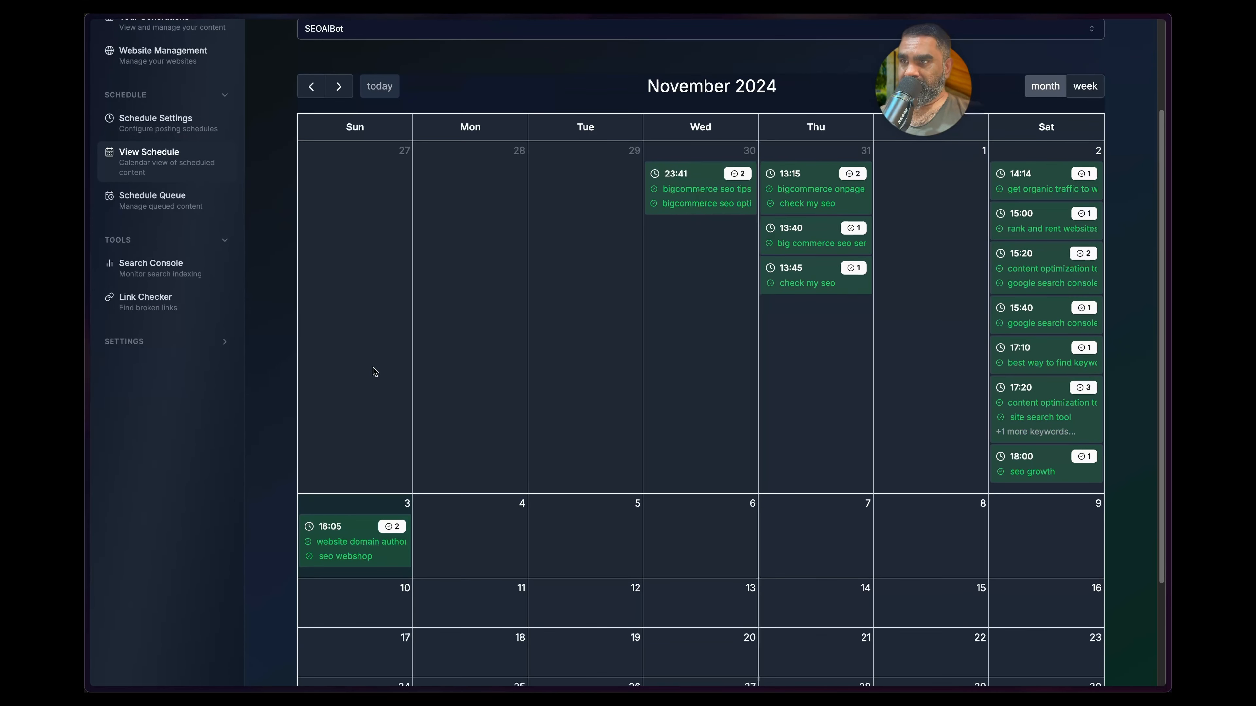
{"action": "left_click", "coordinate": [152, 287]}
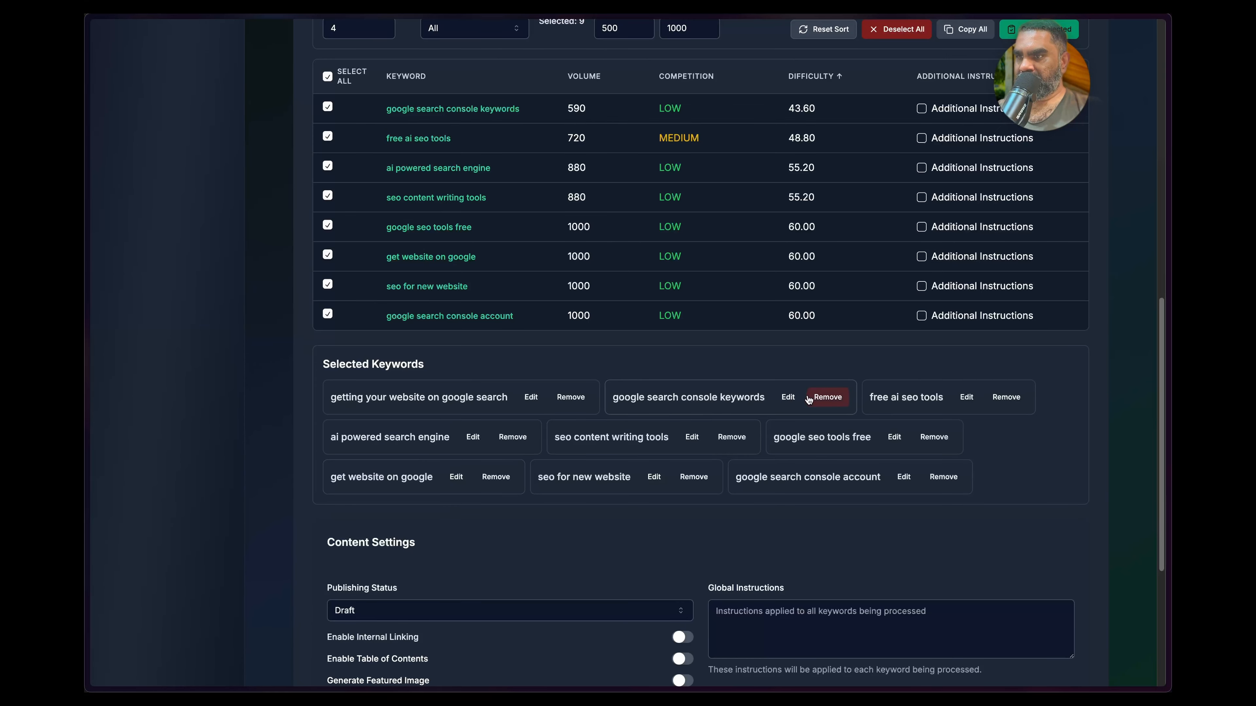
Choose Conversational tone and SEOAIBot website, then schedule the nine keywords
{"action": "left_click", "coordinate": [787, 396]}
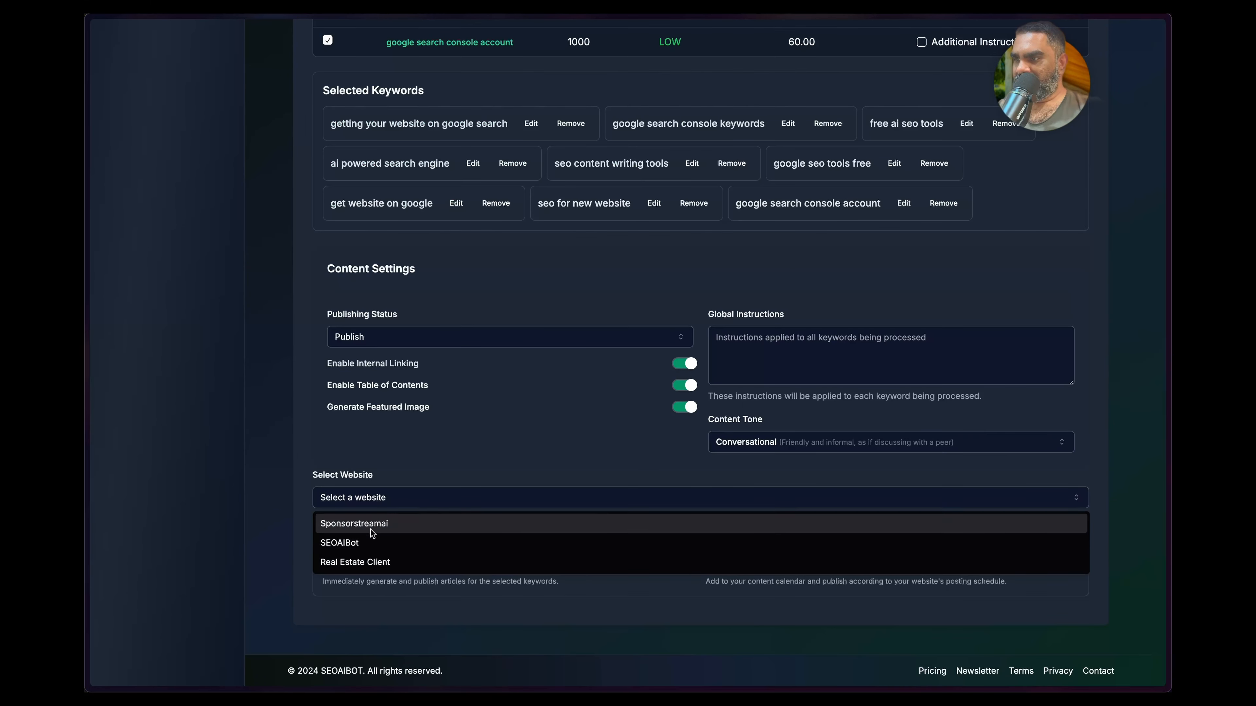
{"action": "left_click", "coordinate": [338, 542]}
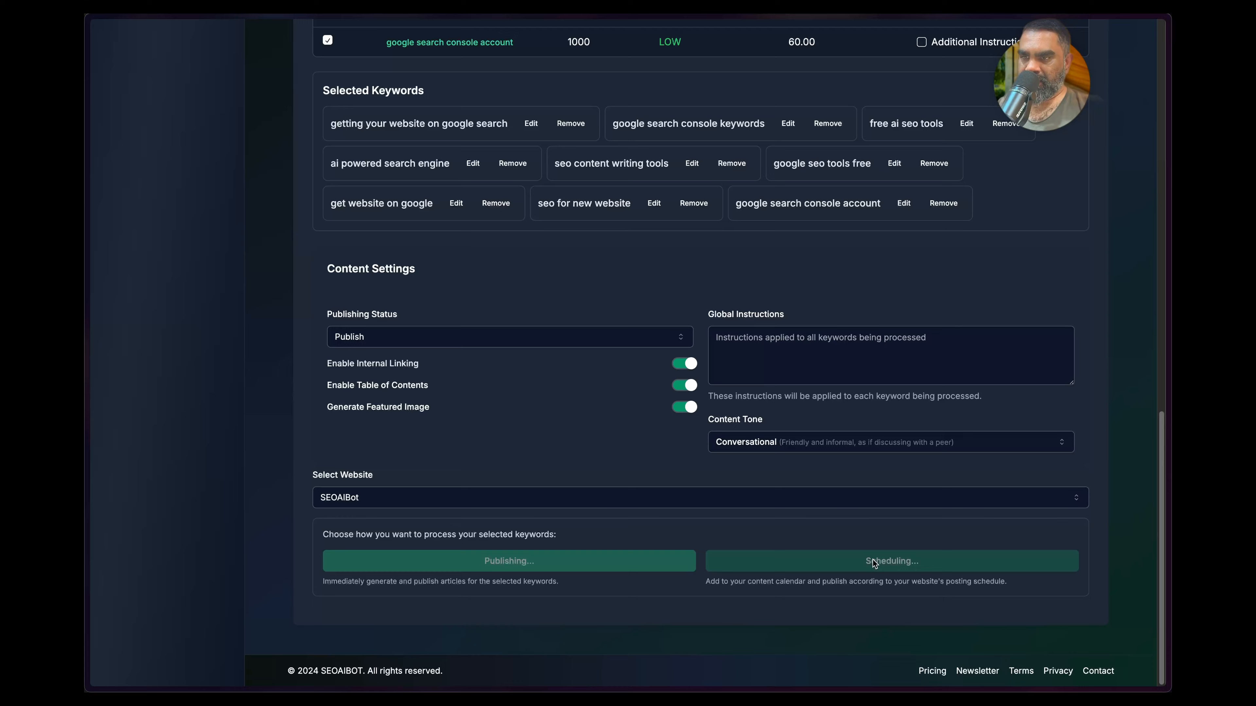
{"action": "left_click", "coordinate": [891, 560]}
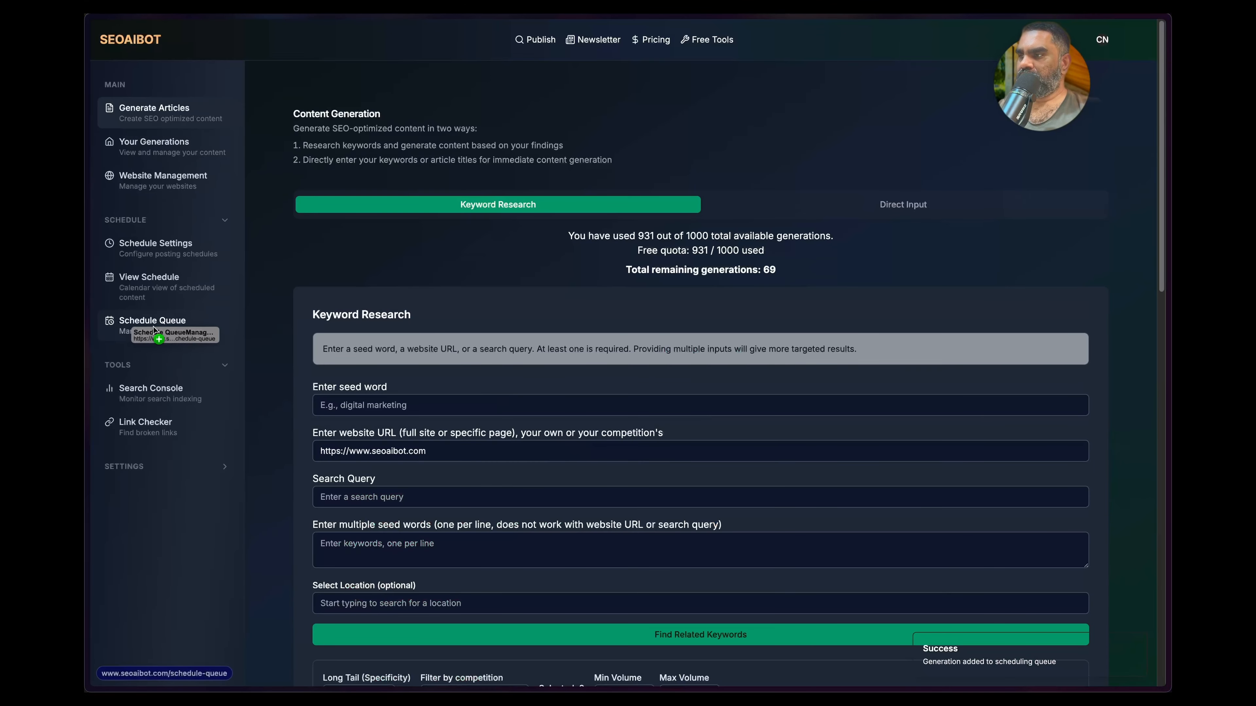
In Schedule Queue move 'getting your website on google search' to fourth, then head to View Schedule
{"action": "left_click", "coordinate": [153, 325]}
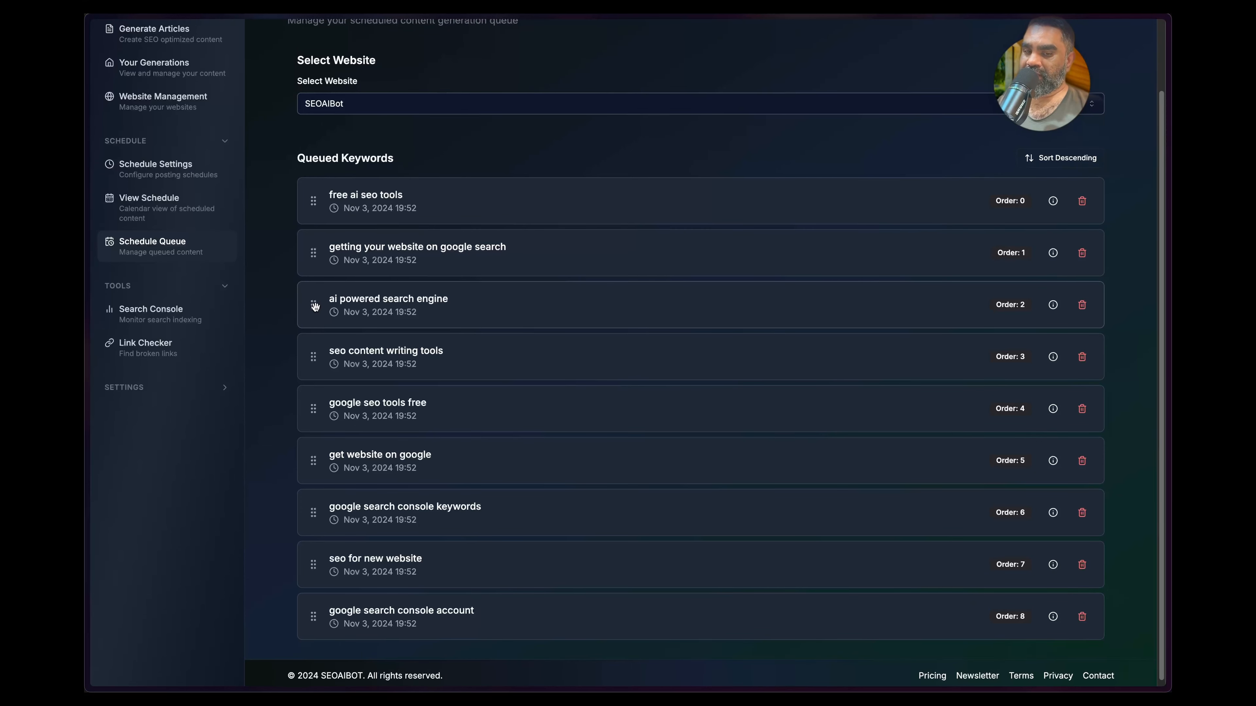
{"action": "scroll", "scroll_direction": "down", "scroll_amount": 3}
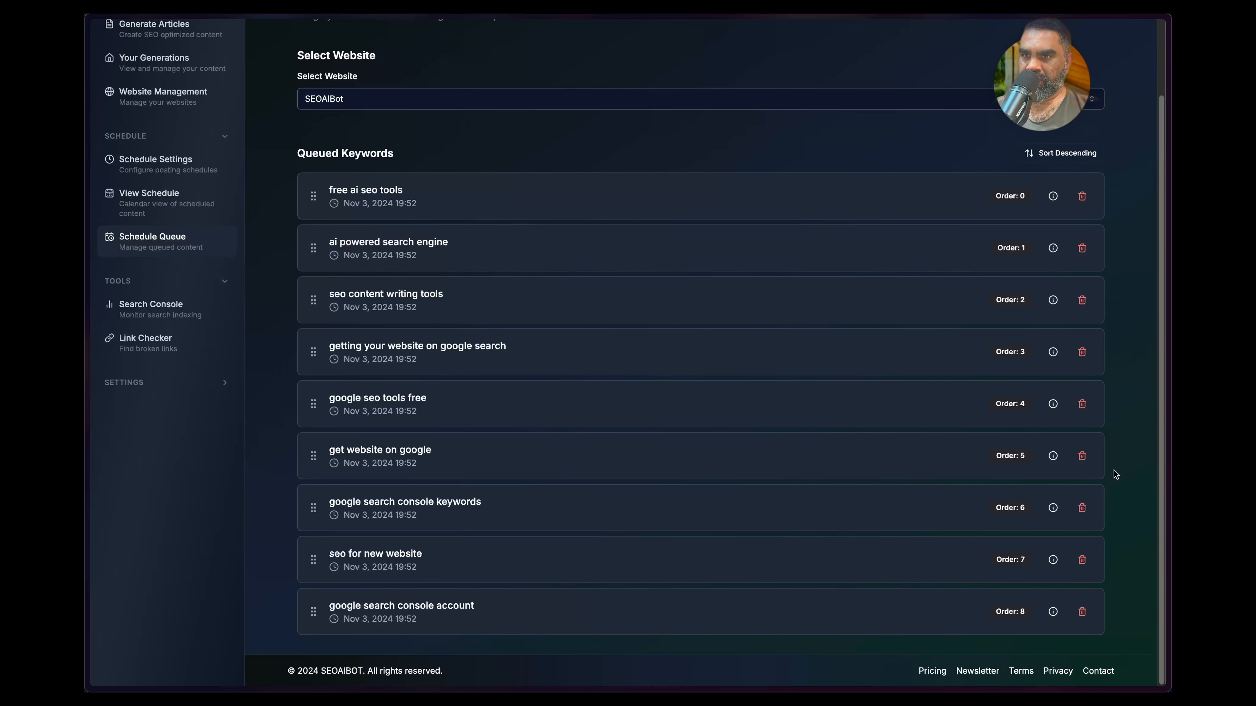
{"action": "left_click", "coordinate": [149, 242]}
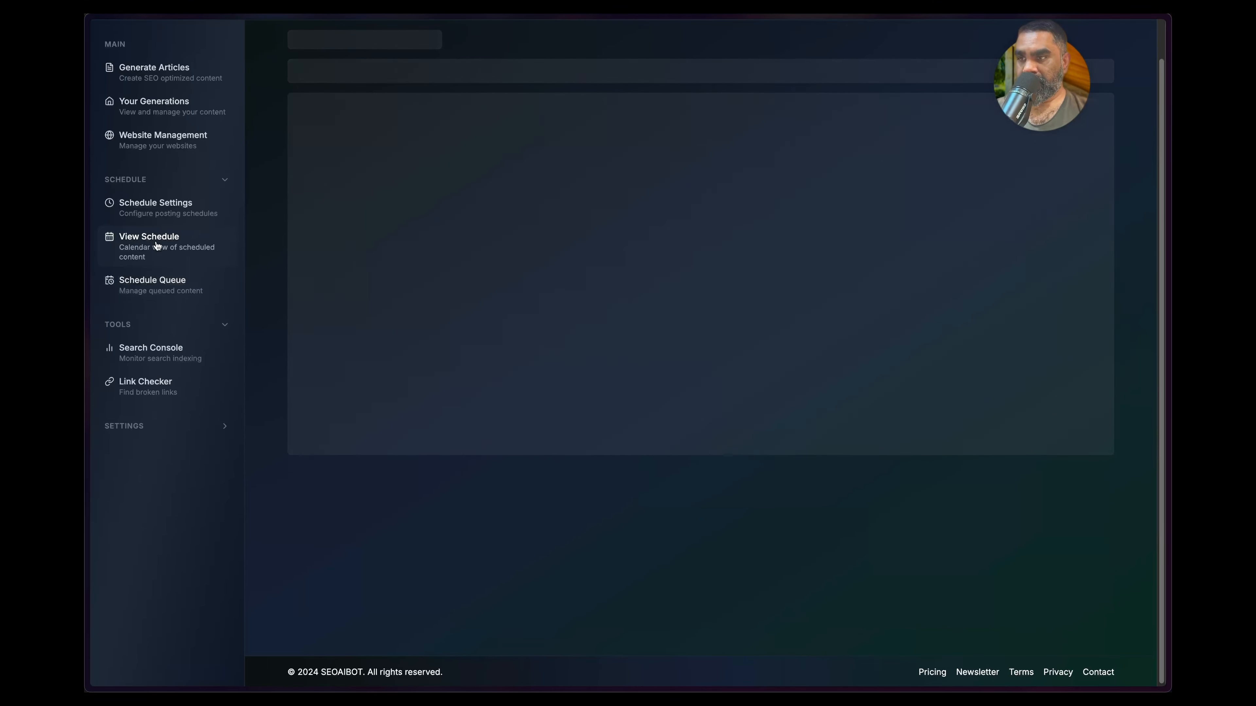
Scroll the November 2024 calendar showing queued keywords slotted from November 4 onward
{"action": "left_click", "coordinate": [149, 236]}
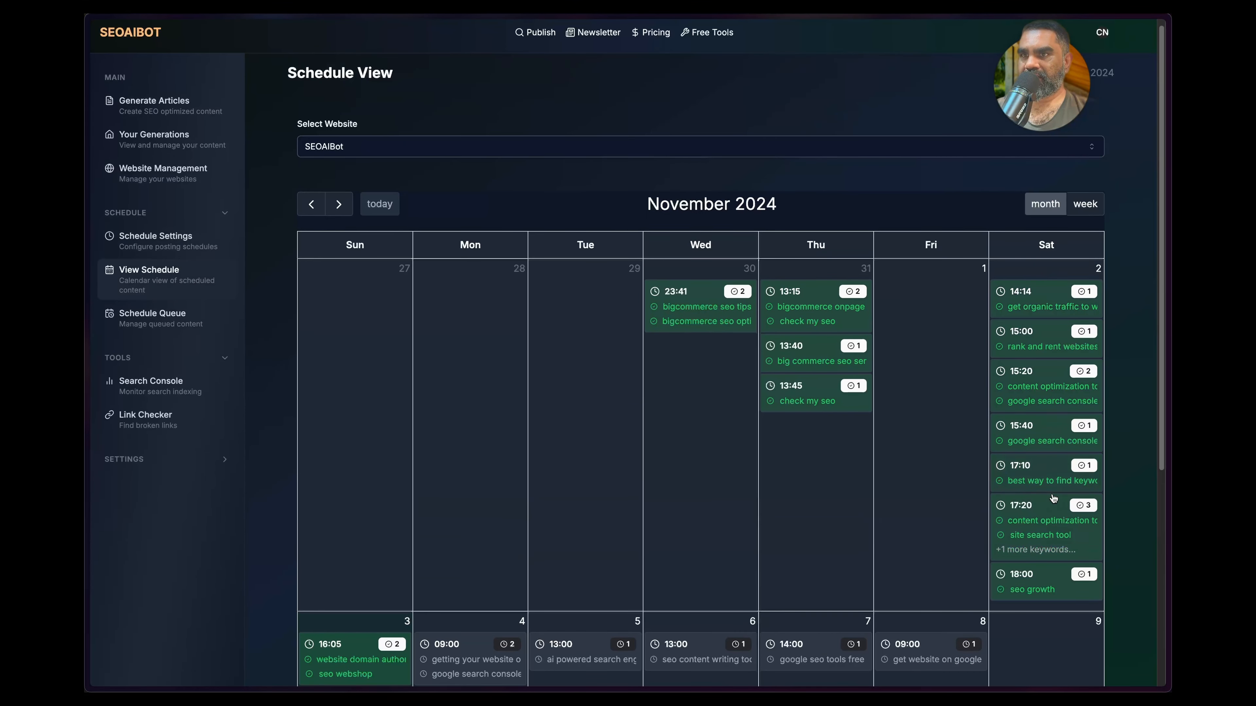
{"action": "scroll", "scroll_direction": "down", "scroll_amount": 3}
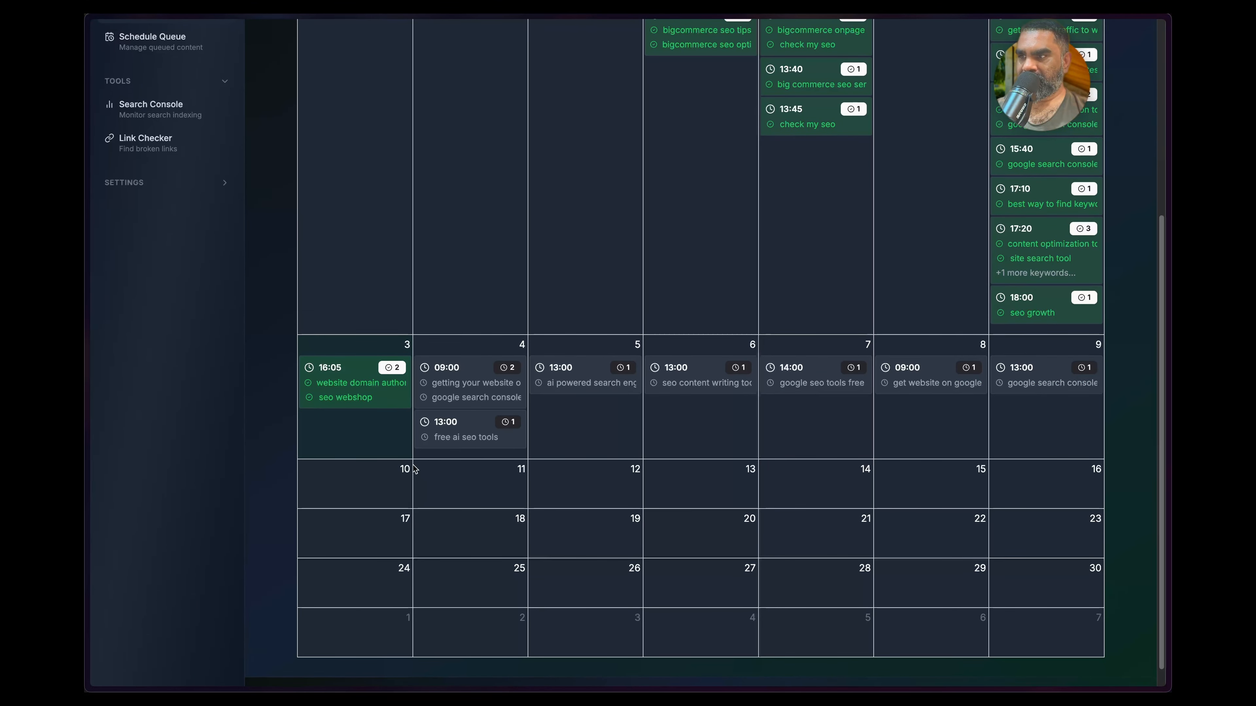
{"action": "scroll", "scroll_direction": "down", "scroll_amount": 3}
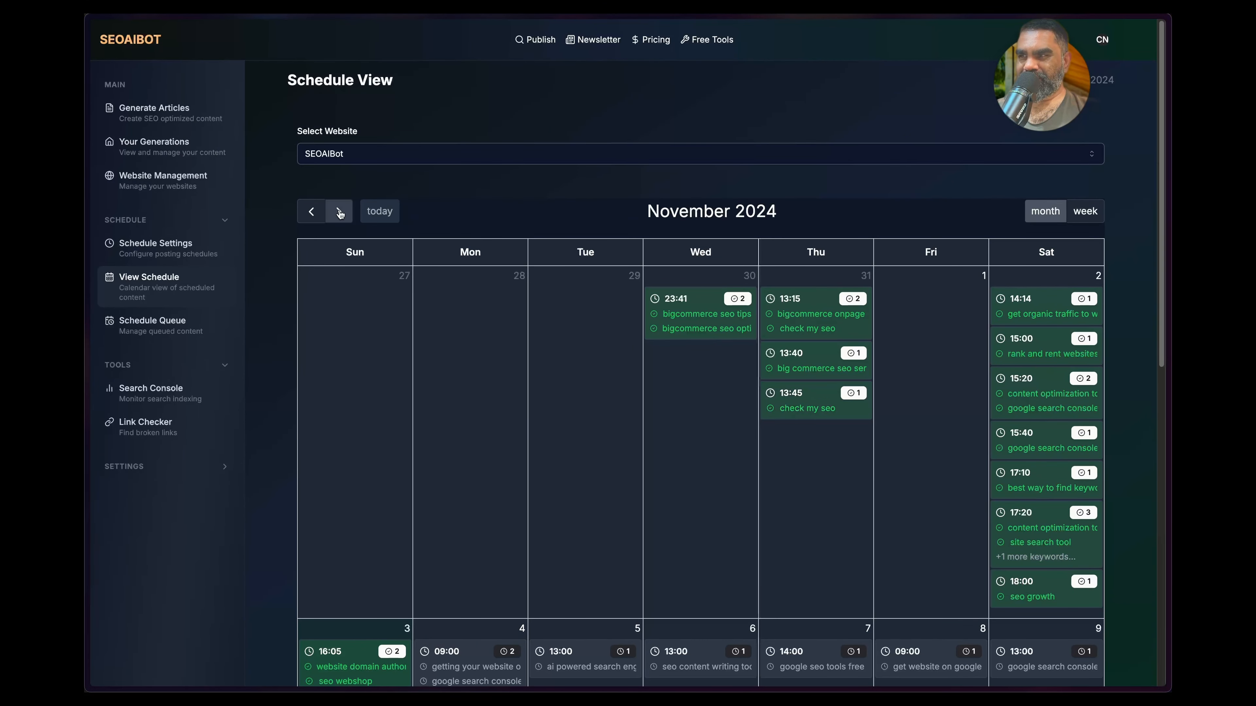
{"action": "left_click", "coordinate": [338, 211]}
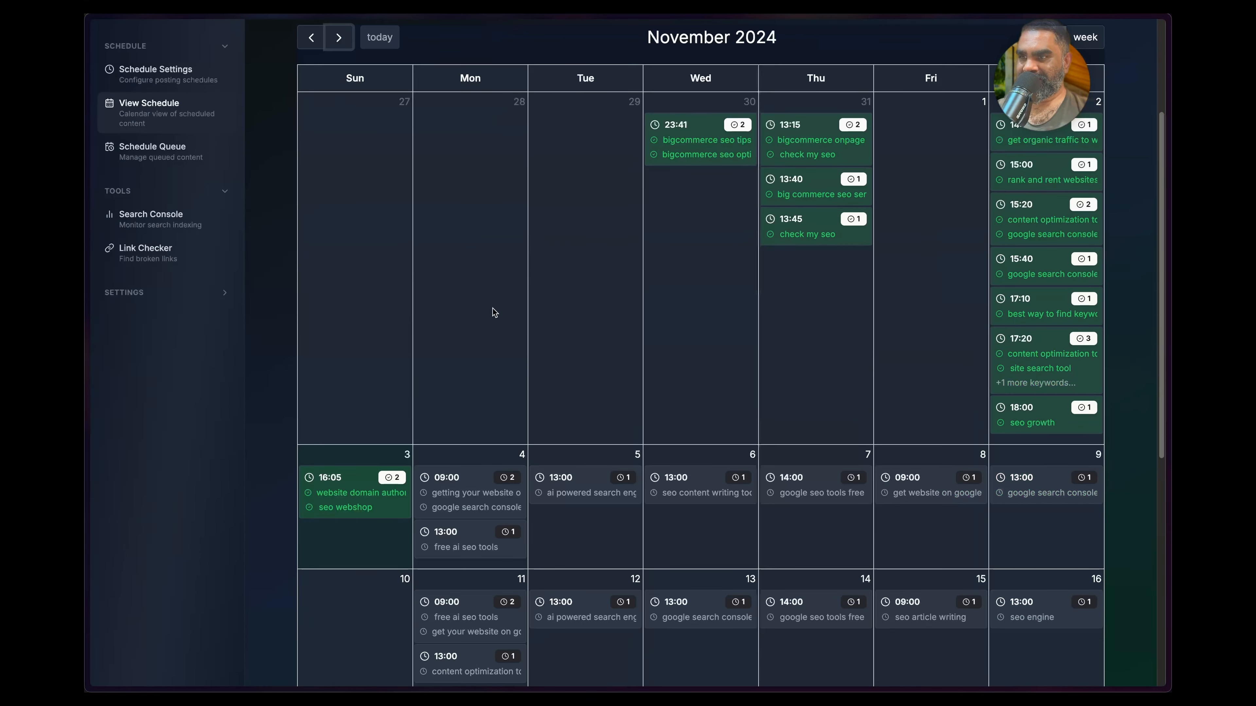
{"action": "scroll", "scroll_direction": "down", "scroll_amount": 3}
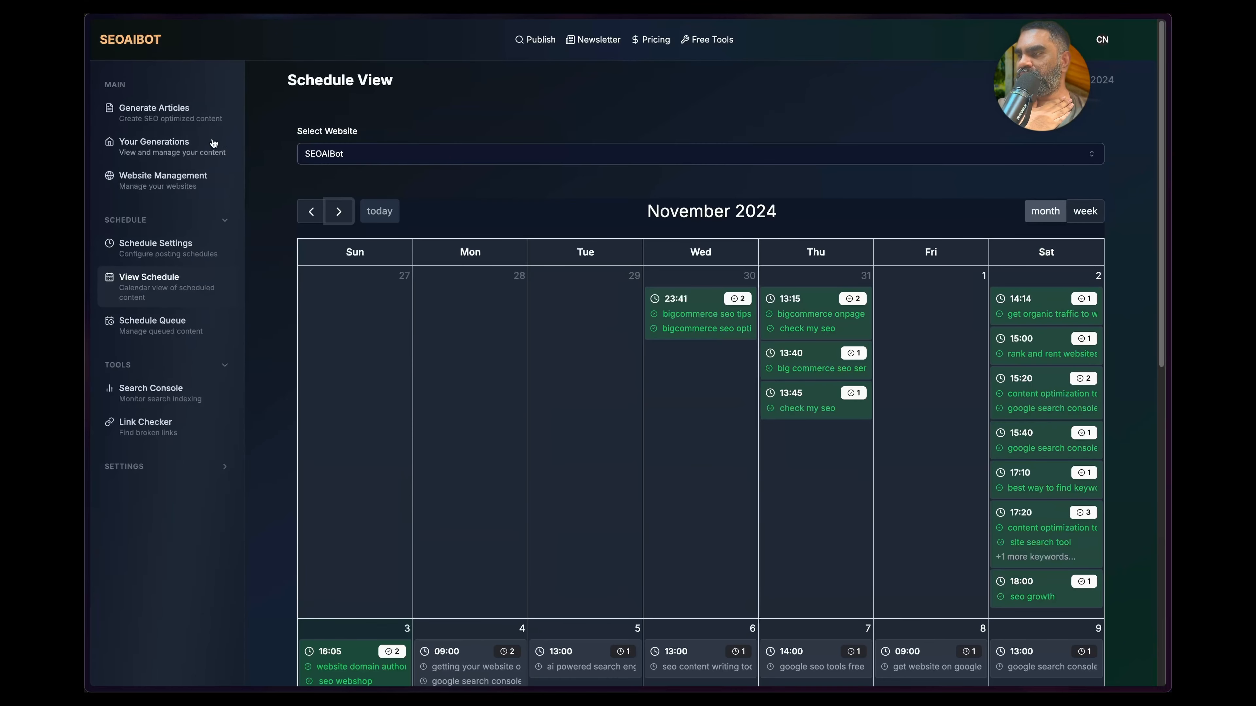
Preview the 'seo webshop' article 'SEO Webshop Success' under Your Generations, then close it
{"action": "left_click", "coordinate": [153, 146]}
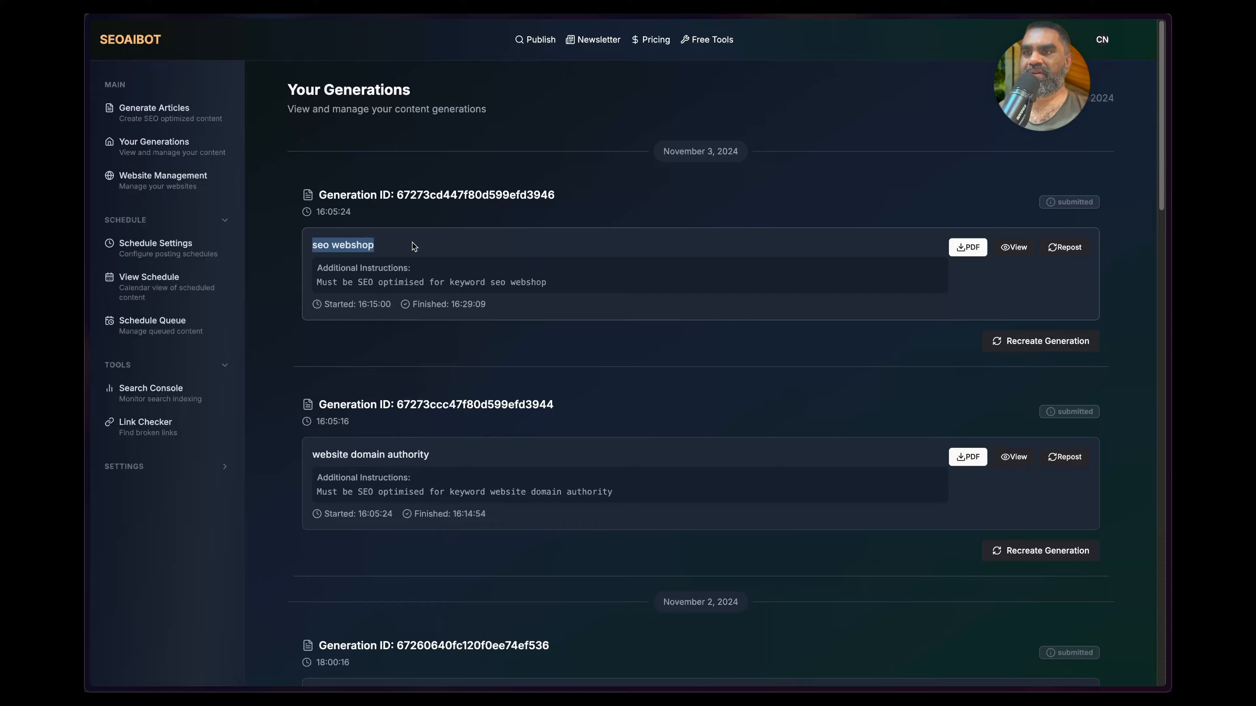
{"action": "mouse_move", "coordinate": [402, 253]}
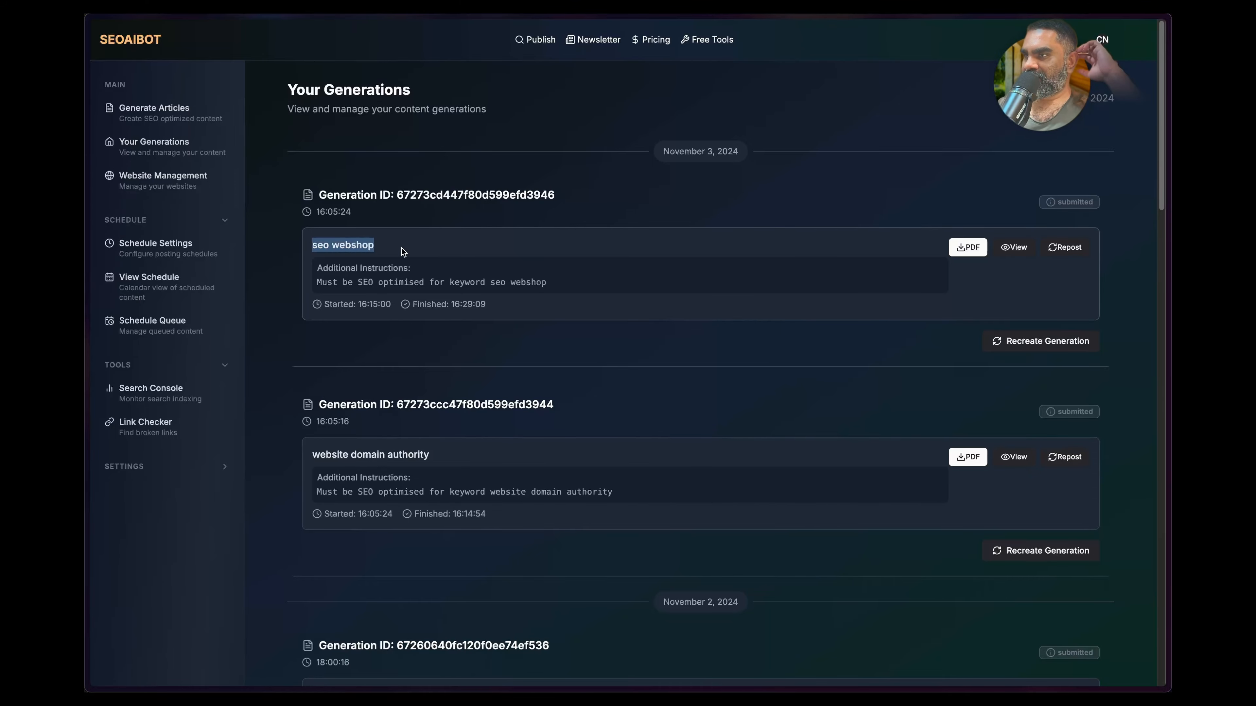
{"action": "left_click", "coordinate": [1013, 246]}
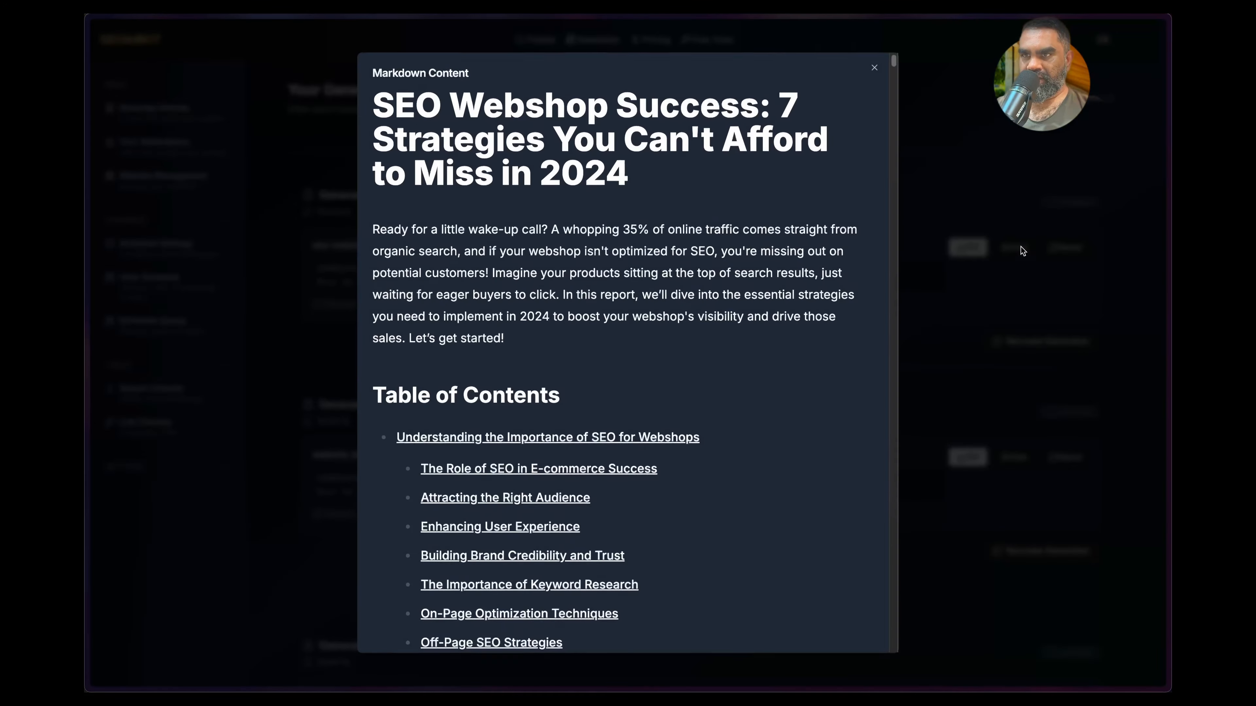
{"action": "left_click", "coordinate": [873, 68]}
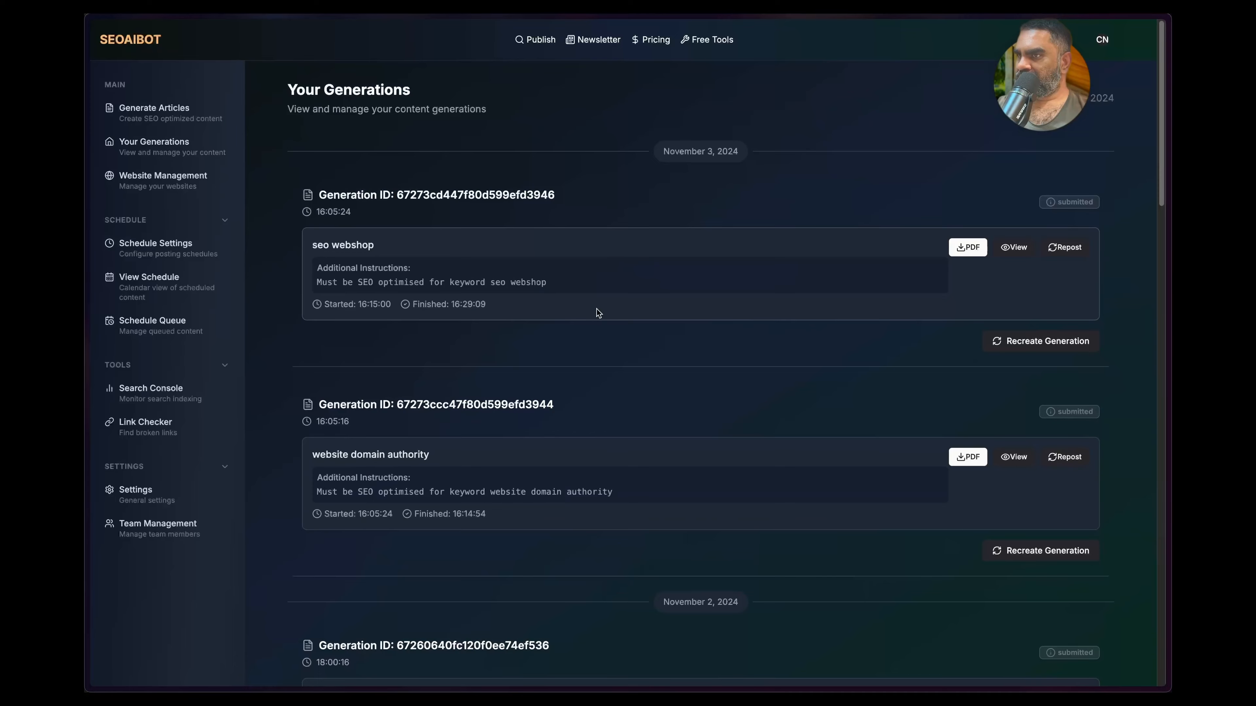
{"action": "scroll", "scroll_direction": "down", "scroll_amount": 3}
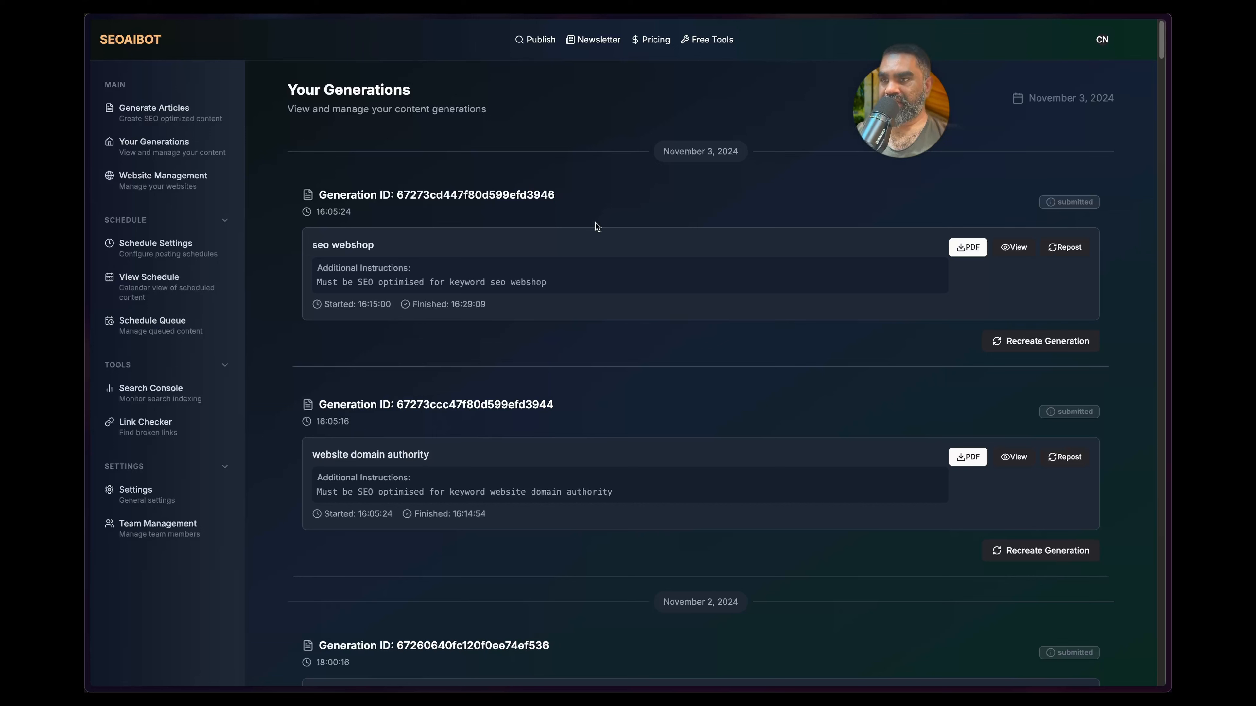
{"action": "mouse_move", "coordinate": [693, 238]}
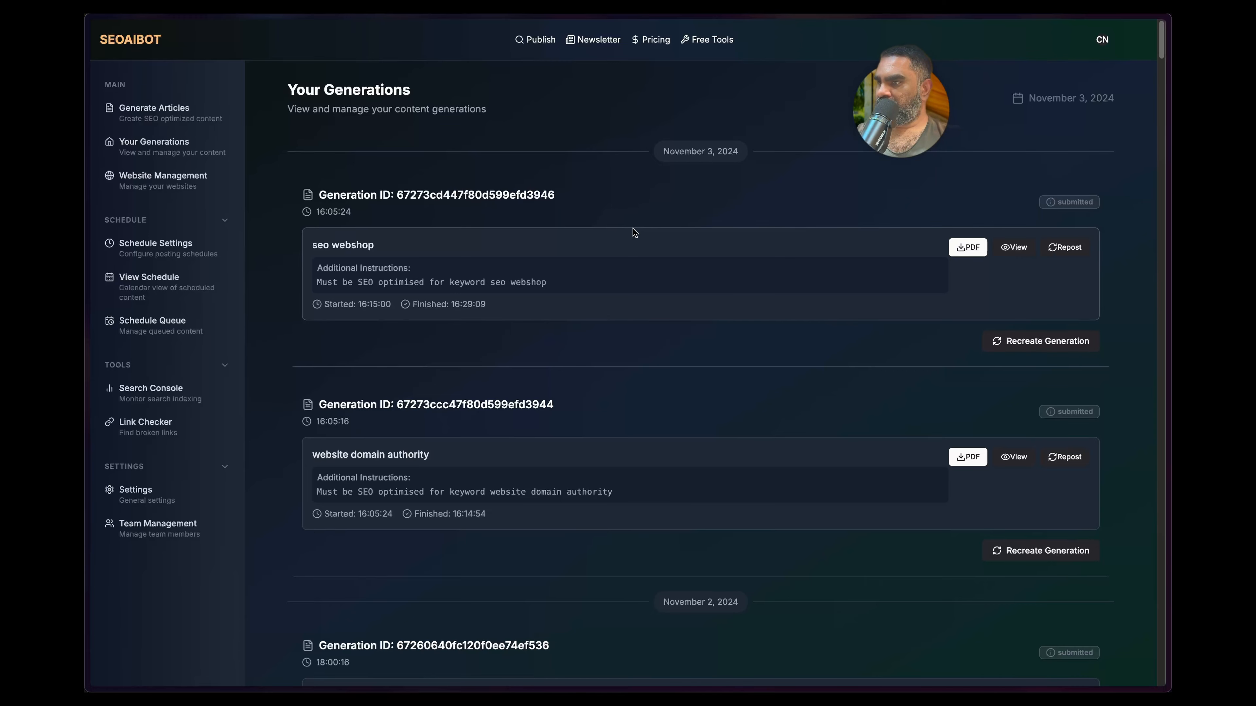
{"action": "scroll", "scroll_direction": "down", "scroll_amount": 3}
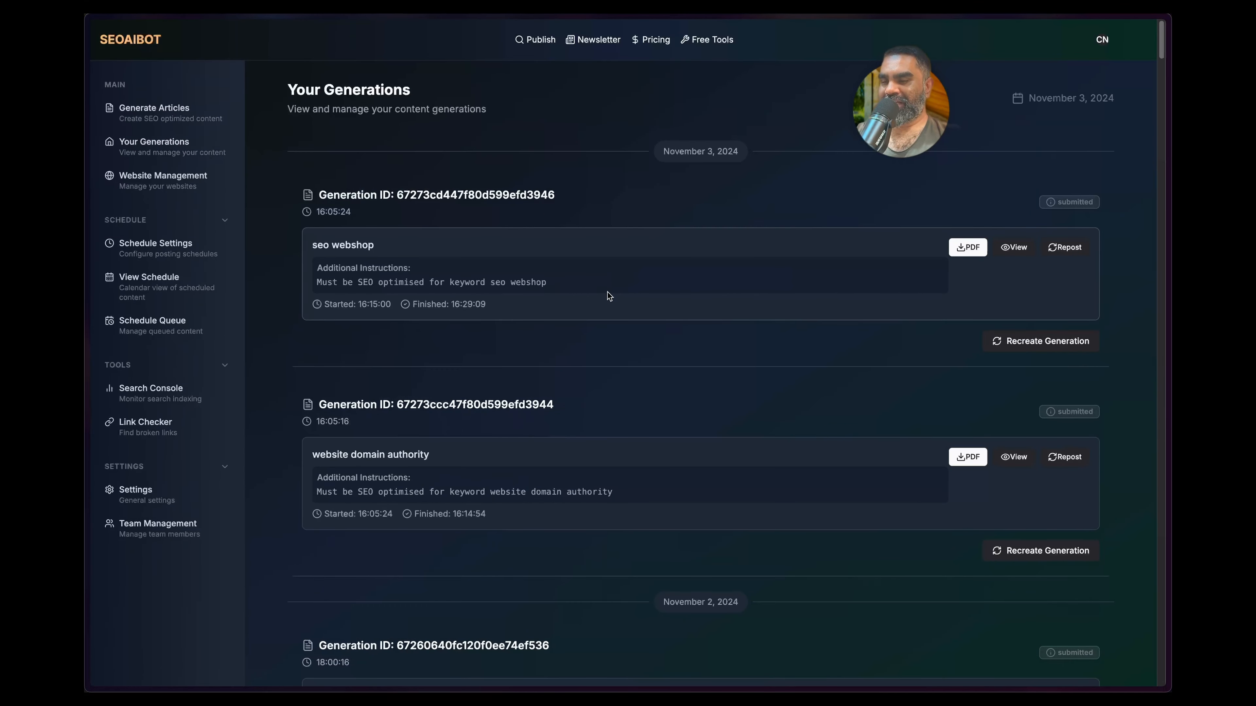
{"action": "mouse_move", "coordinate": [546, 317]}
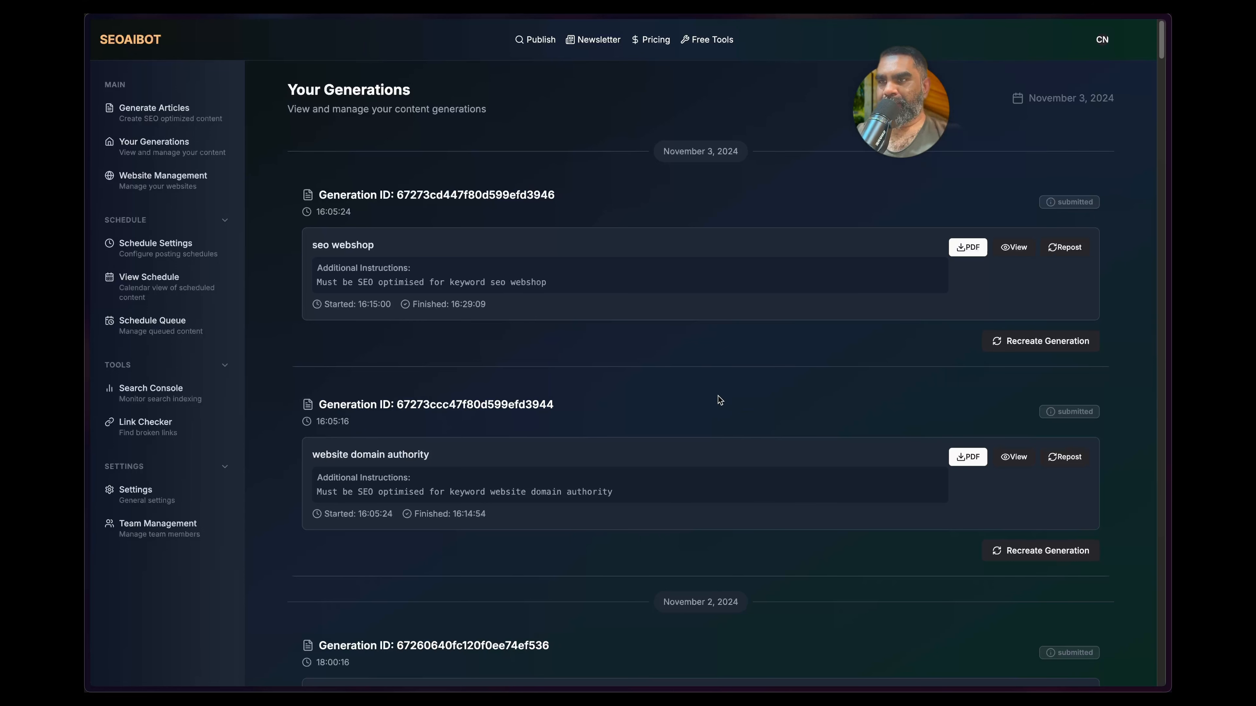
{"action": "mouse_move", "coordinate": [685, 381]}
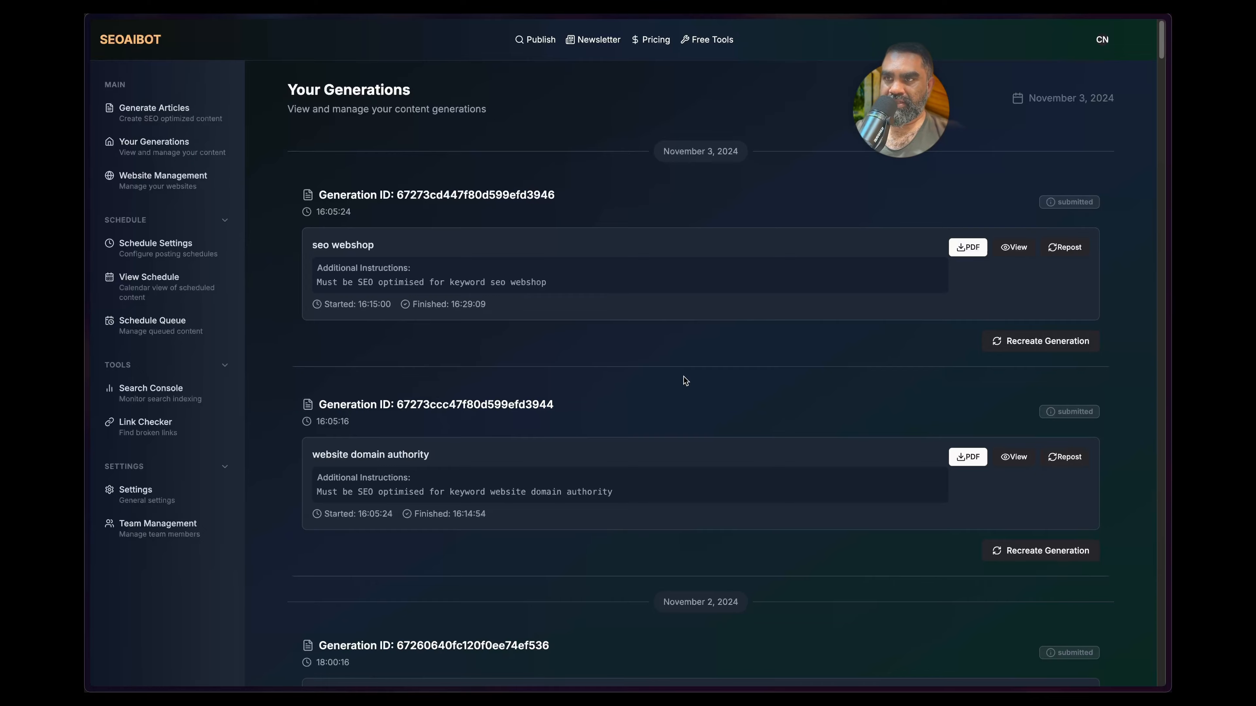
{"action": "scroll", "scroll_direction": "down", "scroll_amount": 3}
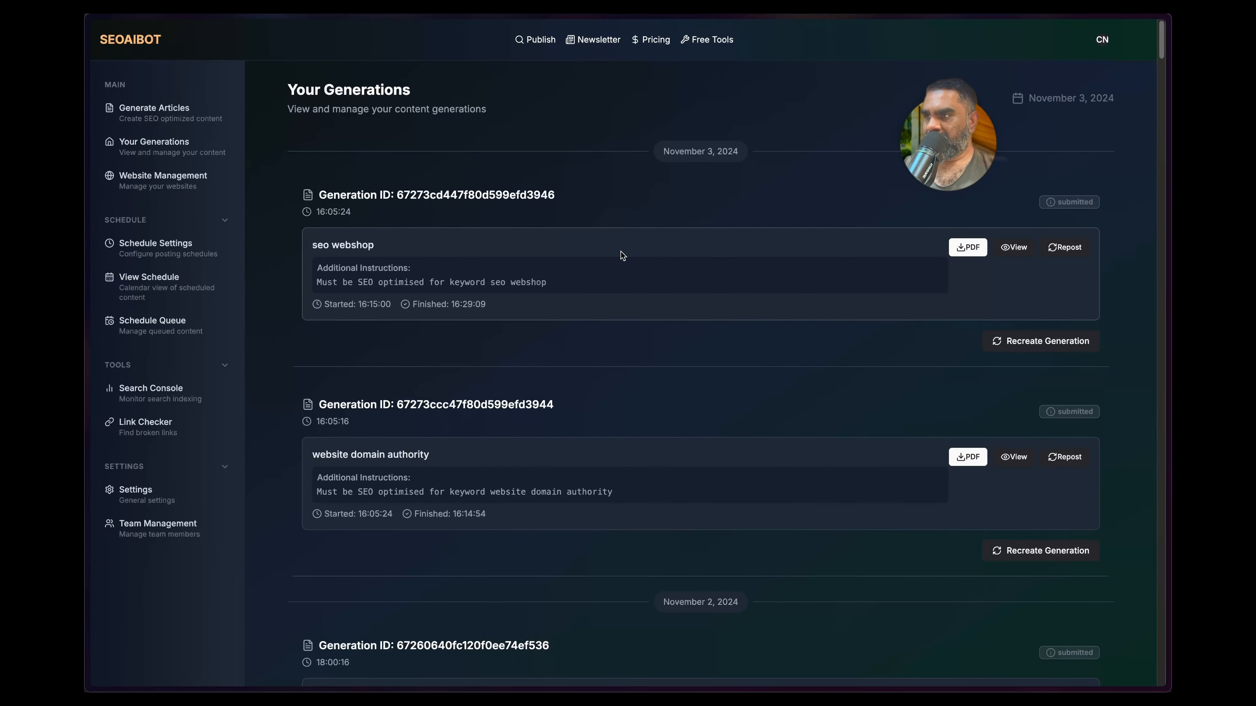
{"action": "scroll", "scroll_direction": "down", "scroll_amount": 3}
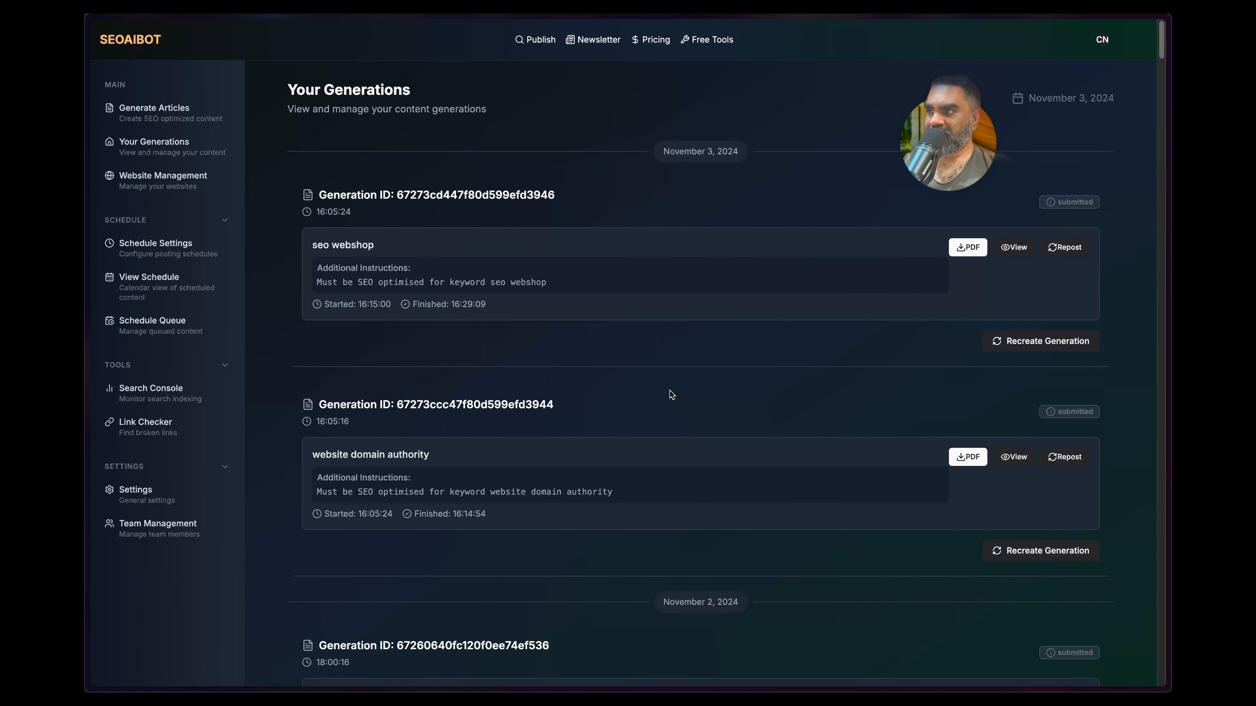
{"action": "mouse_move", "coordinate": [713, 372]}
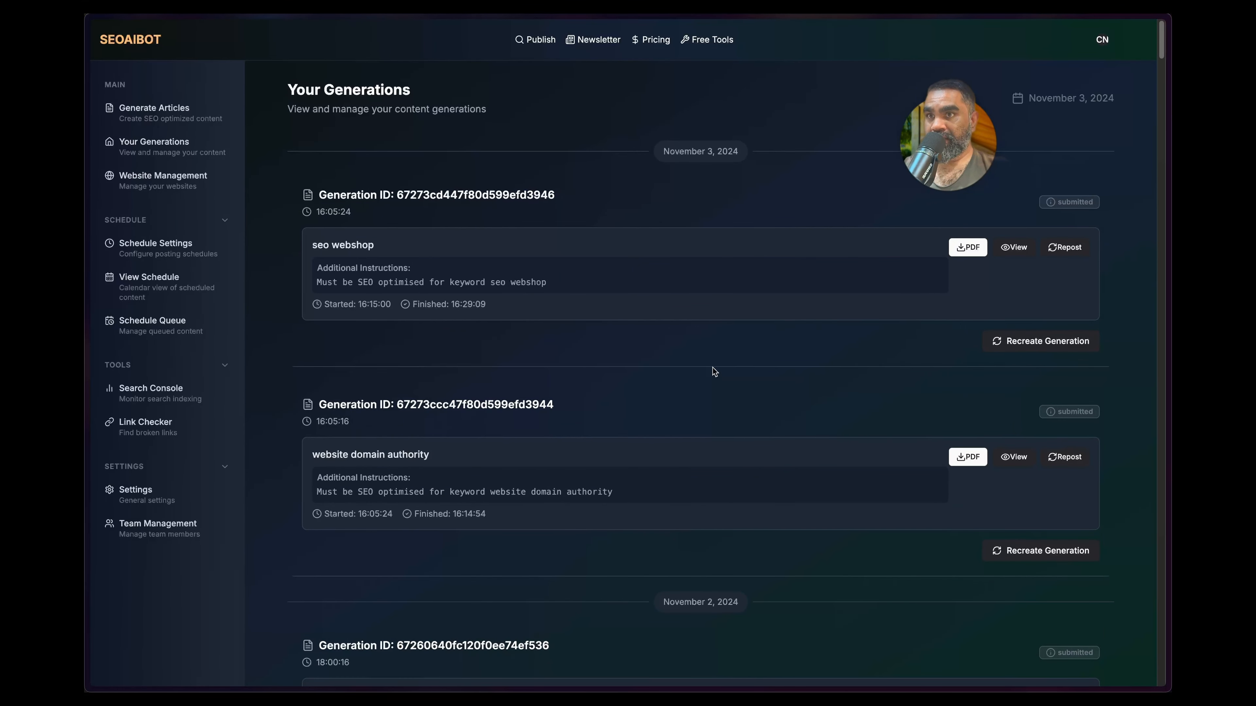
{"action": "mouse_move", "coordinate": [639, 381]}
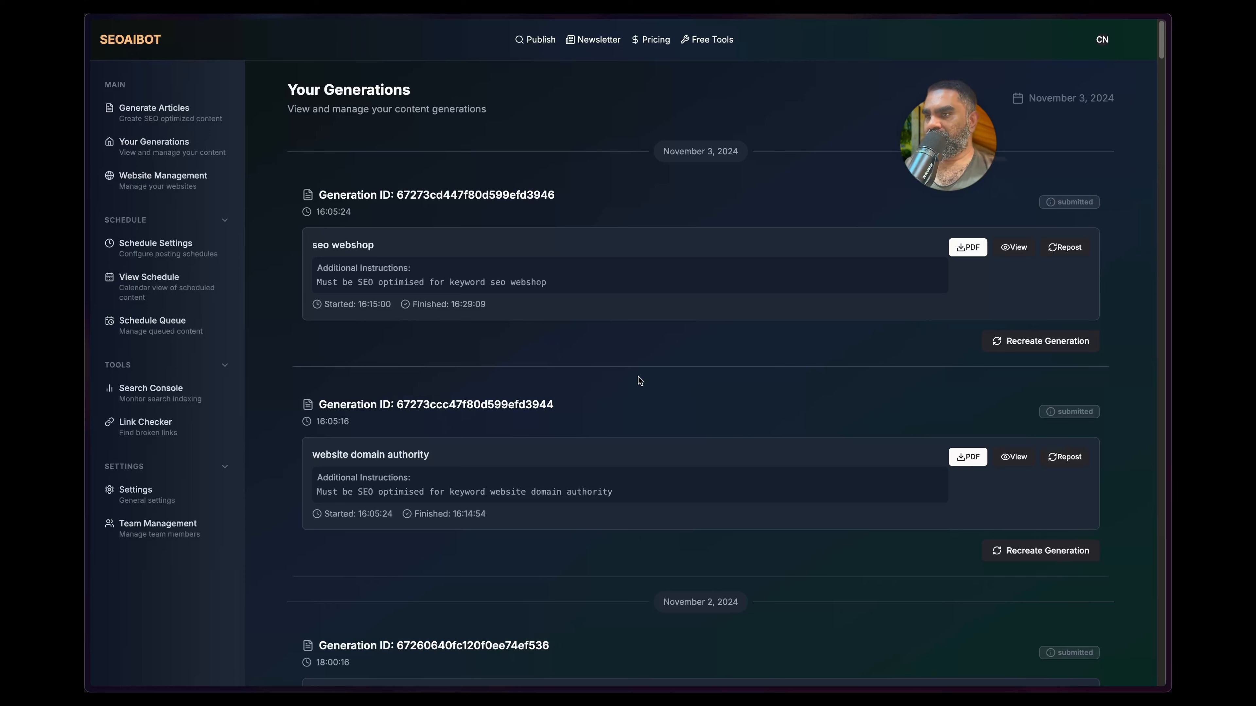
{"action": "mouse_move", "coordinate": [604, 363]}
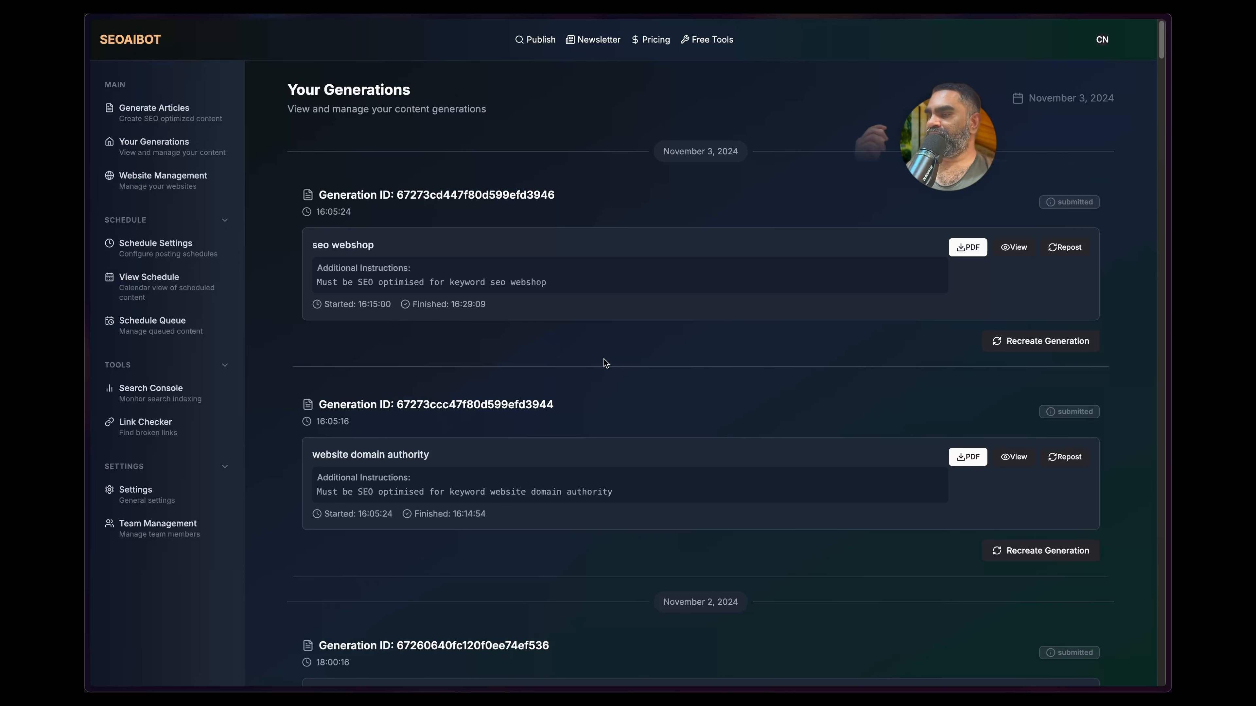
{"action": "mouse_move", "coordinate": [625, 360]}
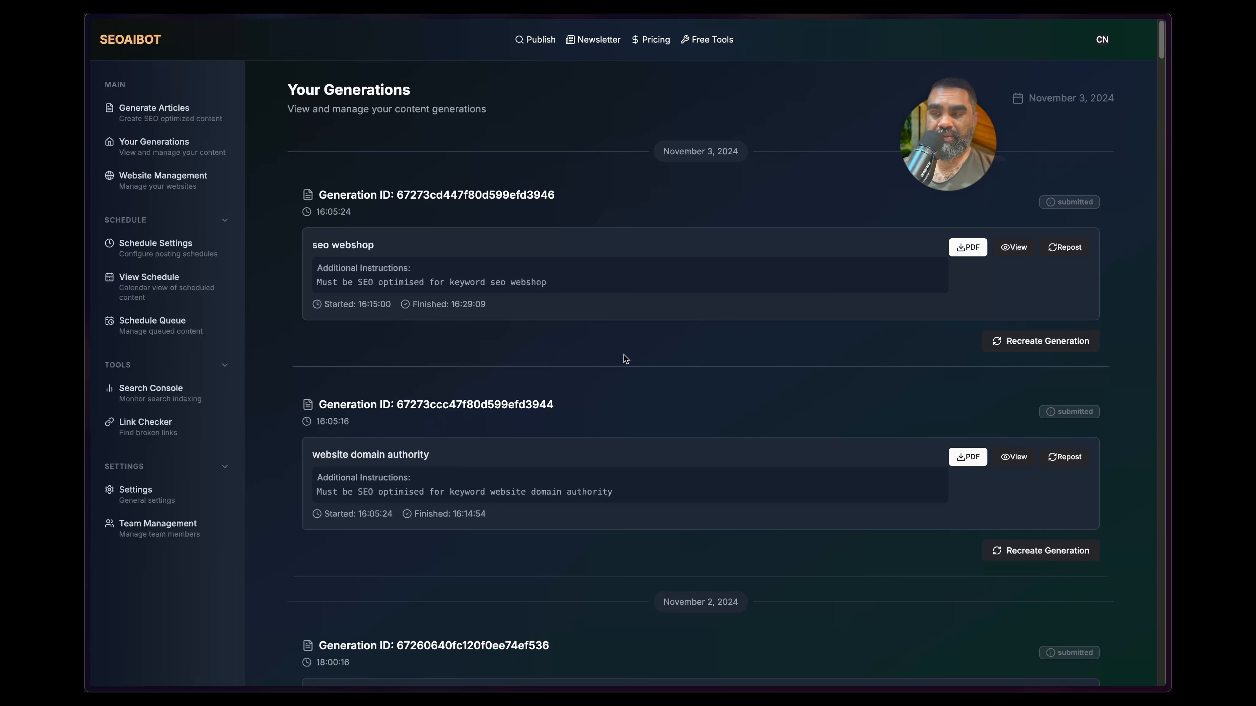